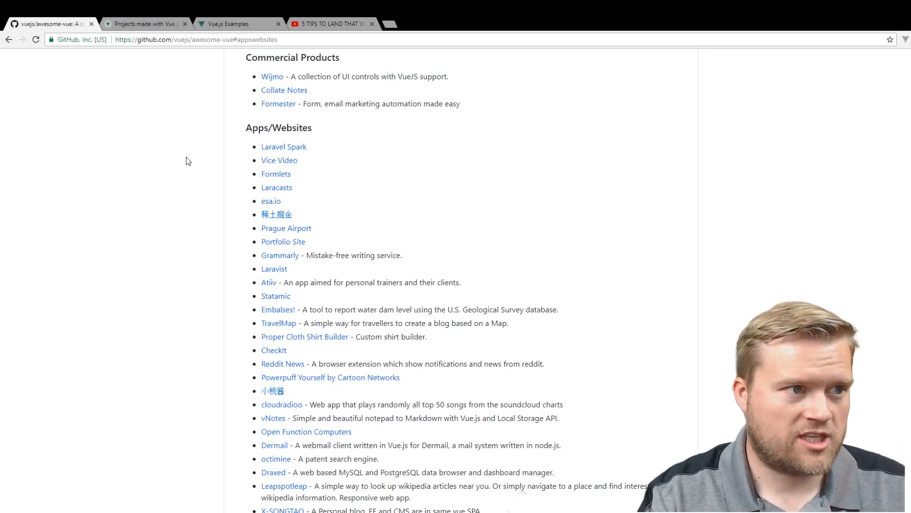
{"action": "mouse_move", "coordinate": [197, 151]}
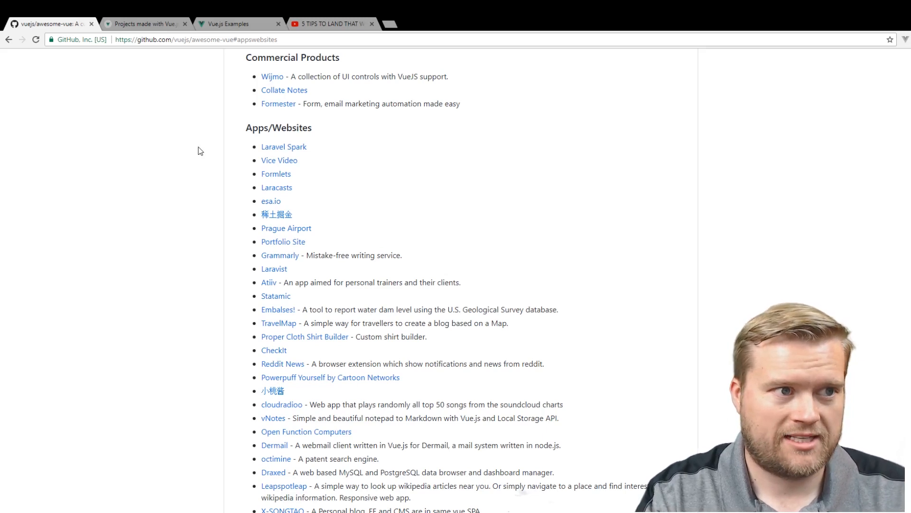
{"action": "mouse_move", "coordinate": [209, 97]}
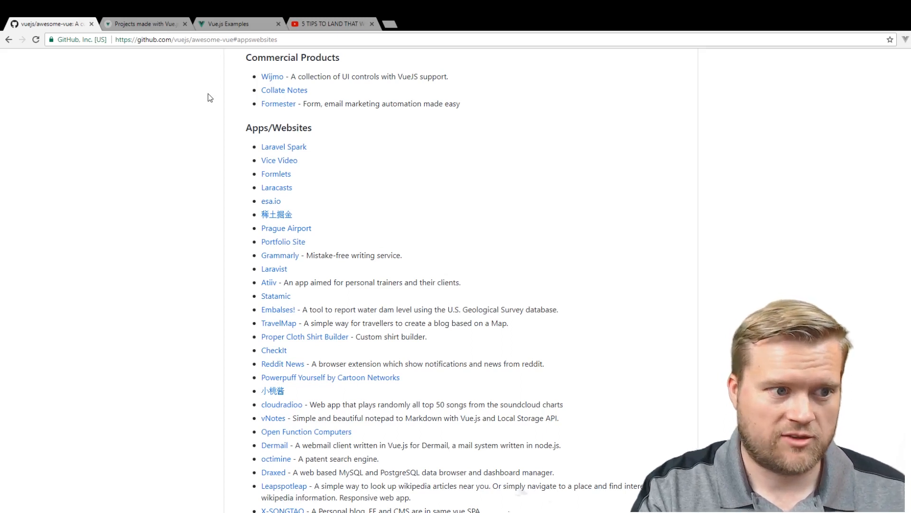
Scroll down through the awesome-vue Apps/Websites entries and back up
{"action": "scroll", "scroll_direction": "down", "scroll_amount": 3}
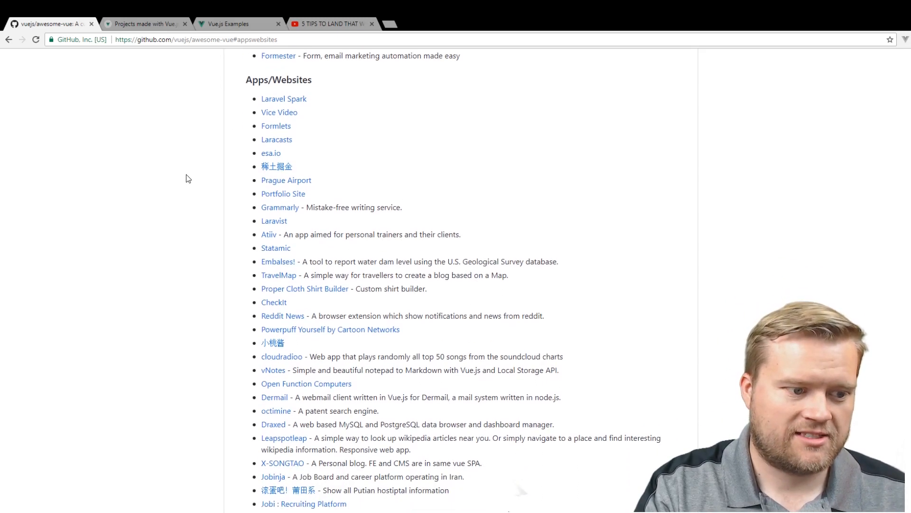
{"action": "scroll", "scroll_direction": "down", "scroll_amount": 3}
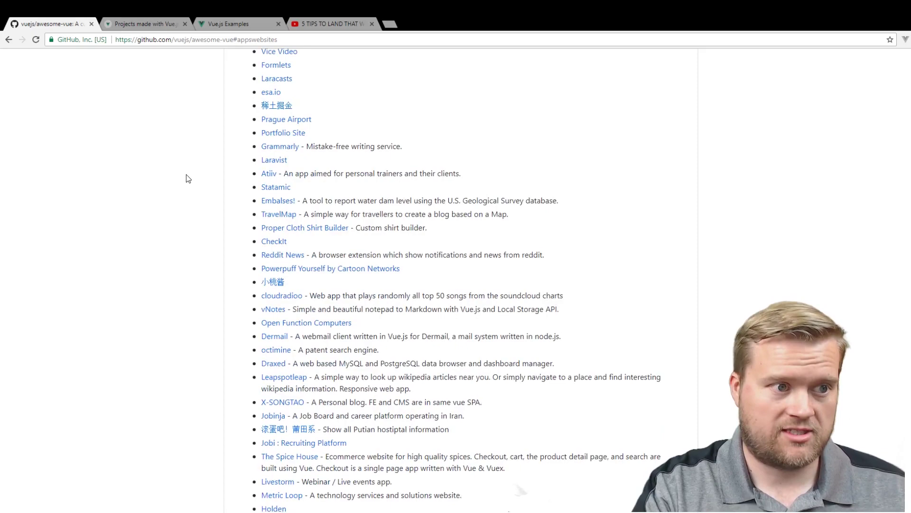
{"action": "scroll", "scroll_direction": "down", "scroll_amount": 3}
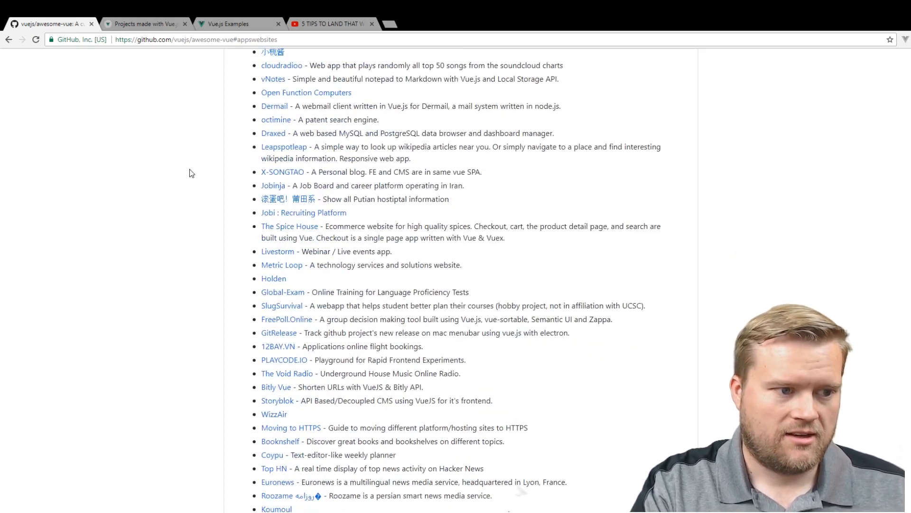
{"action": "scroll", "scroll_direction": "down", "scroll_amount": 3}
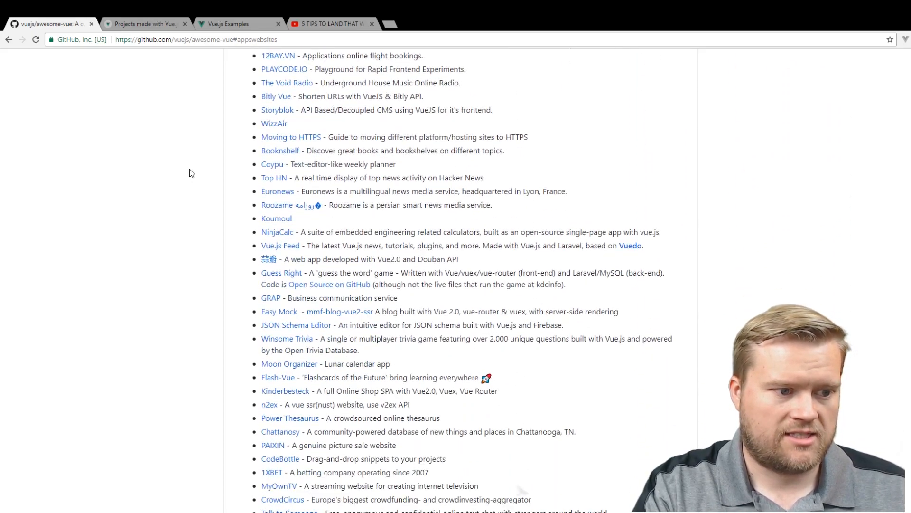
{"action": "scroll", "scroll_direction": "up", "scroll_amount": 3}
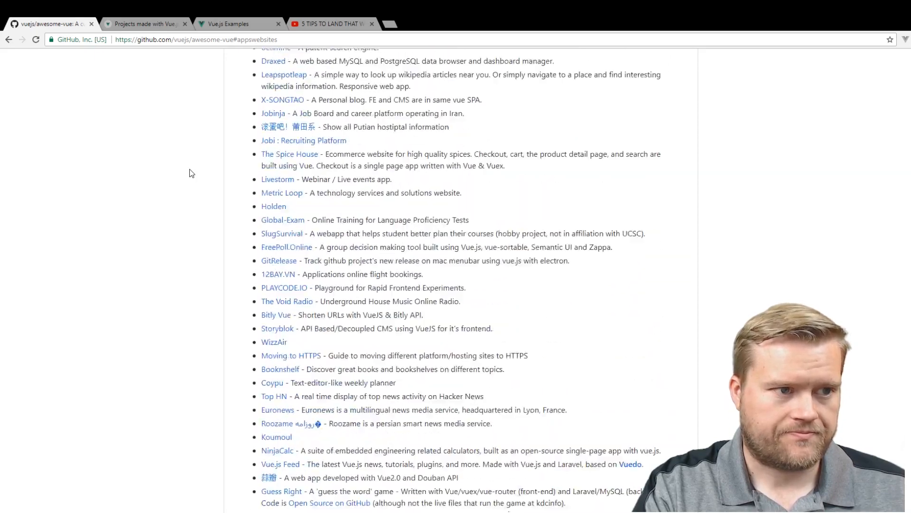
{"action": "scroll", "scroll_direction": "up", "scroll_amount": 3}
{"action": "type", "text": "book"}
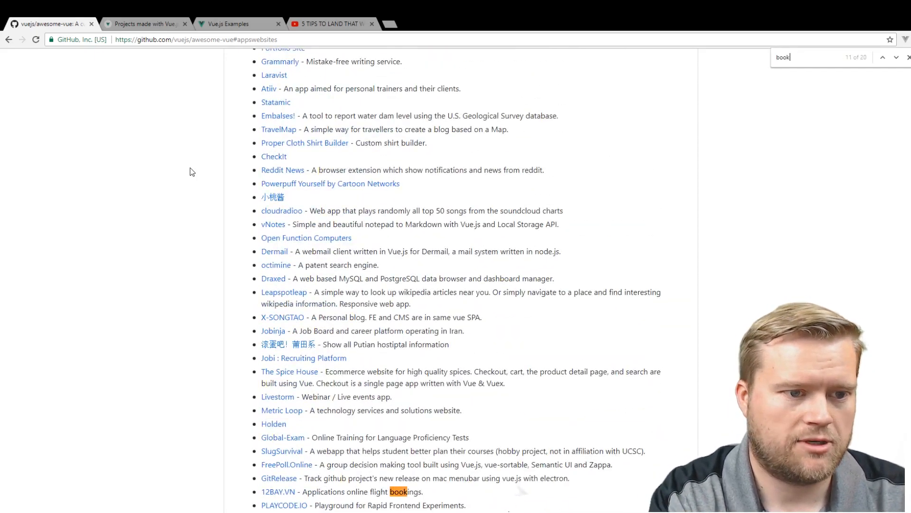
Step the find result to the Books heading and open Manning's Vue.js in Action page
{"action": "left_click", "coordinate": [882, 57]}
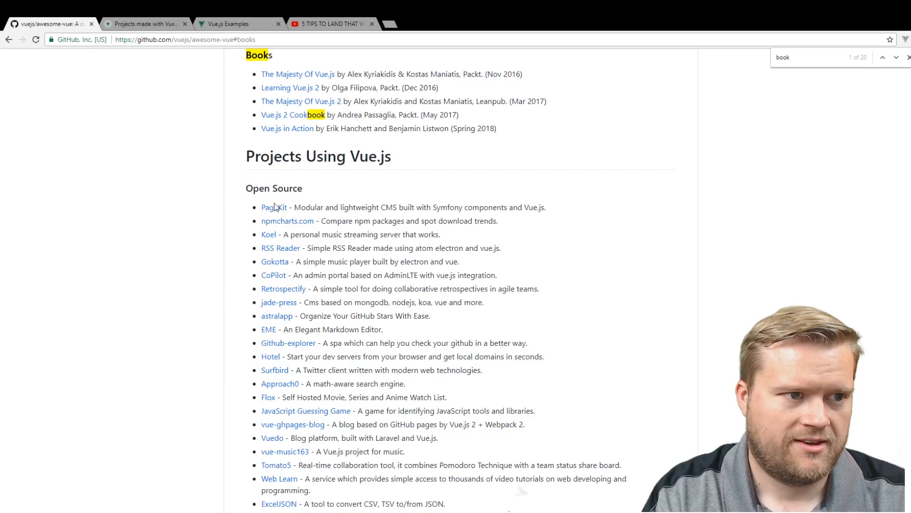
{"action": "scroll", "scroll_direction": "up", "scroll_amount": 3}
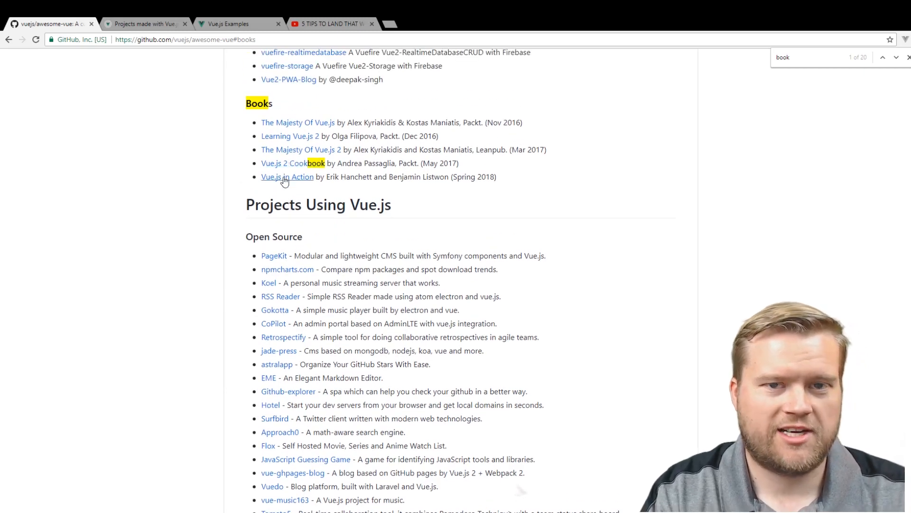
{"action": "left_click", "coordinate": [286, 176]}
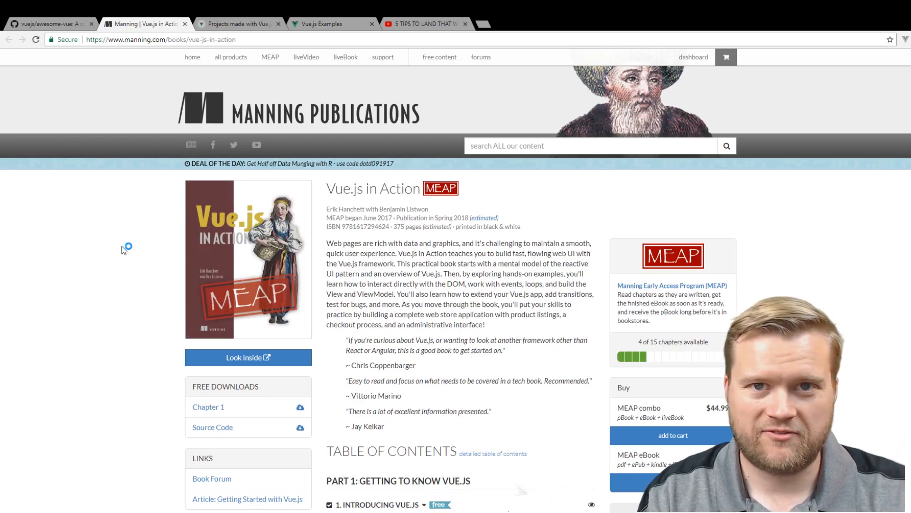
{"action": "mouse_move", "coordinate": [123, 250]}
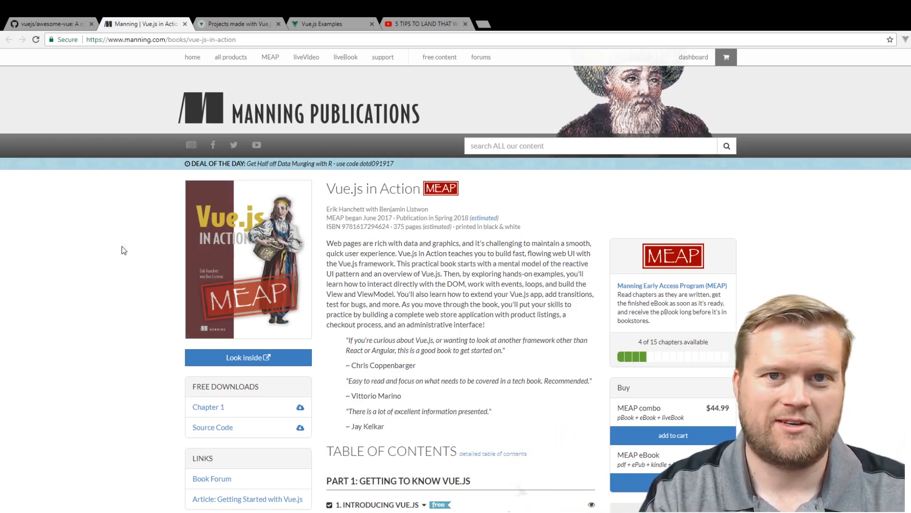
{"action": "mouse_move", "coordinate": [145, 257]}
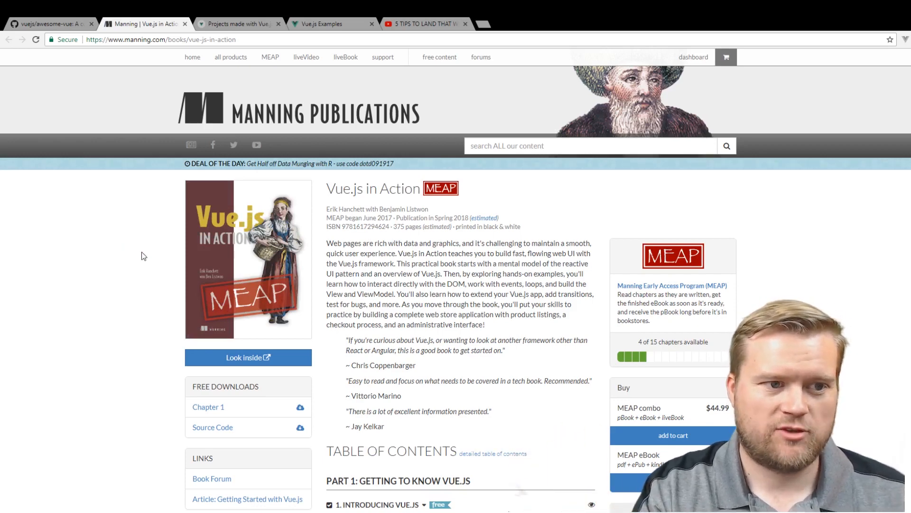
Scroll the Vue.js in Action product page down and up, then return to the awesome-vue tab
{"action": "scroll", "scroll_direction": "down", "scroll_amount": 3}
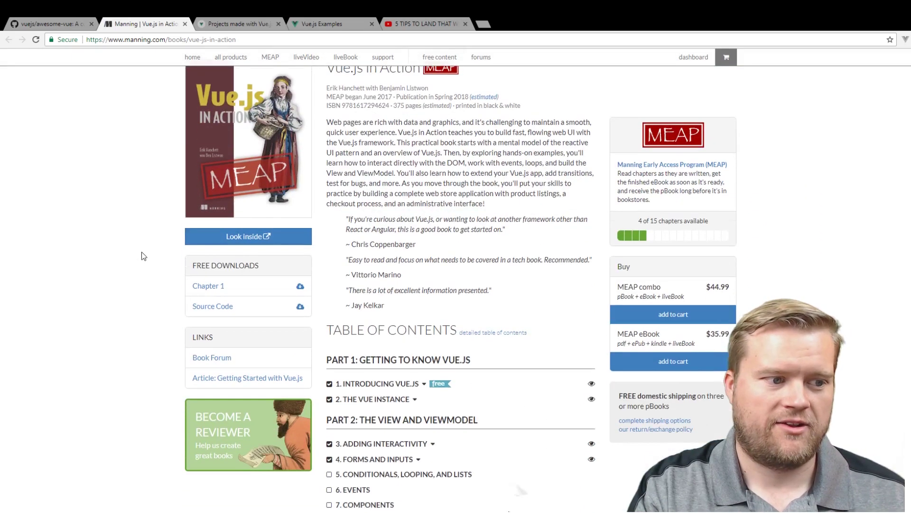
{"action": "scroll", "scroll_direction": "up", "scroll_amount": 3}
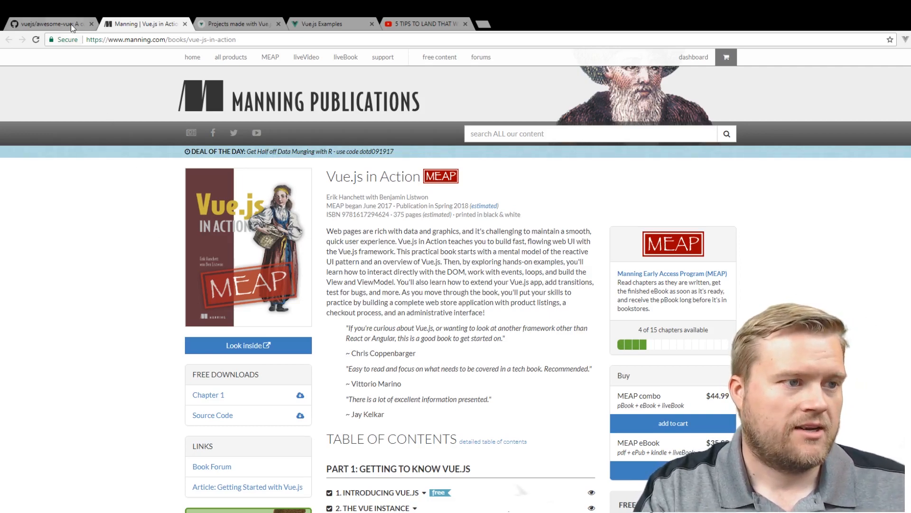
{"action": "left_click", "coordinate": [49, 23]}
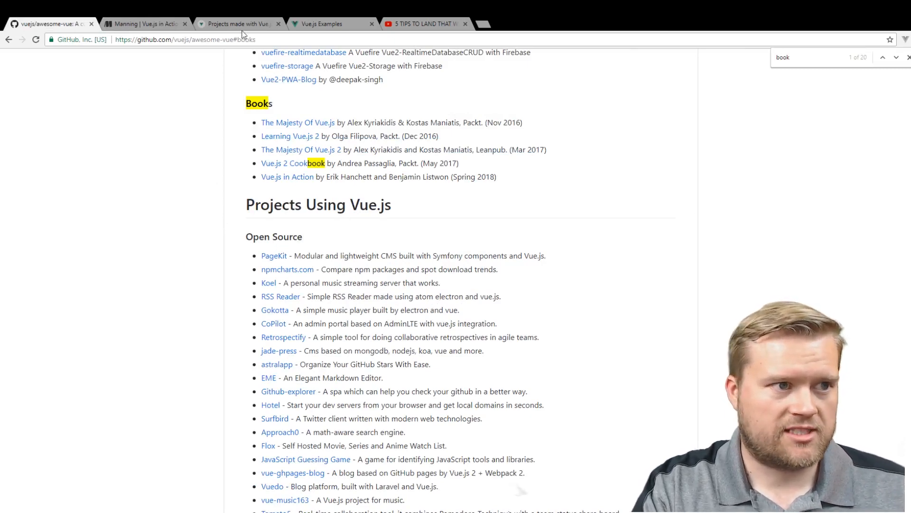
Switch to the Made with Vue.js tab and browse the Websites gallery of projects
{"action": "left_click", "coordinate": [238, 24]}
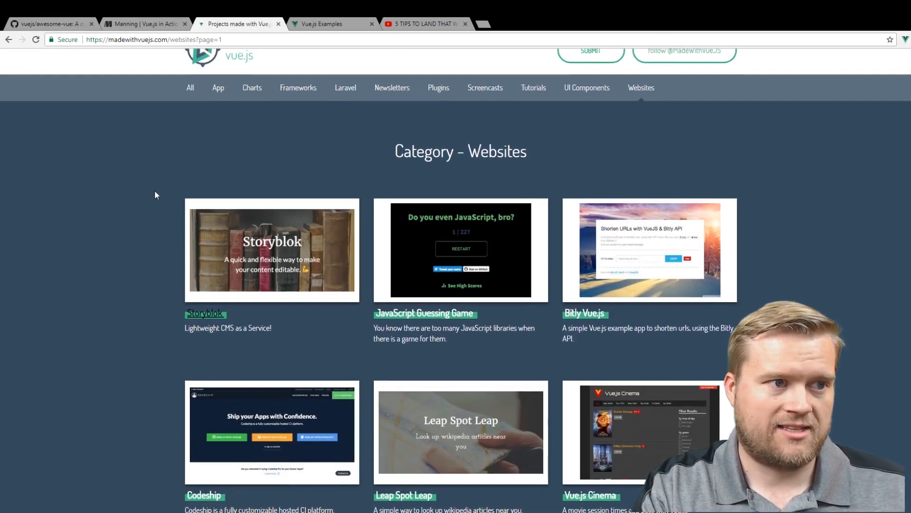
{"action": "scroll", "scroll_direction": "up", "scroll_amount": 3}
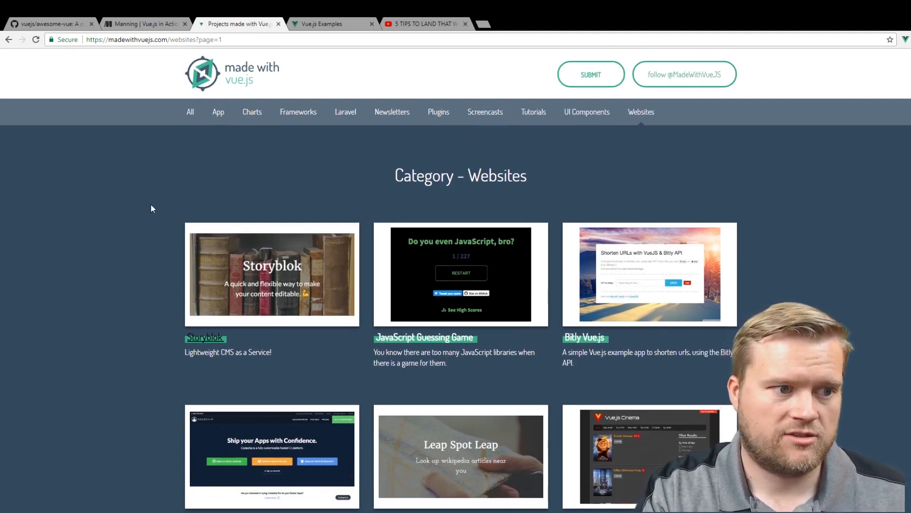
{"action": "mouse_move", "coordinate": [158, 204]}
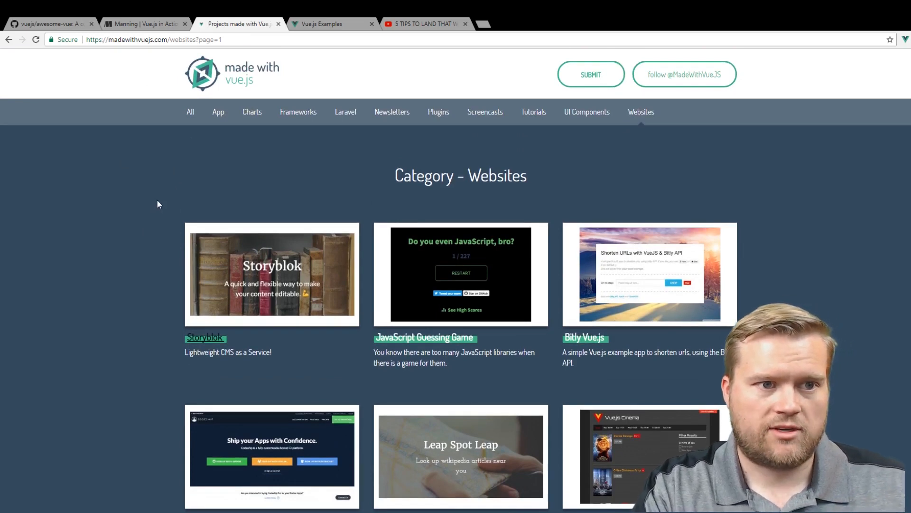
{"action": "mouse_move", "coordinate": [167, 201]}
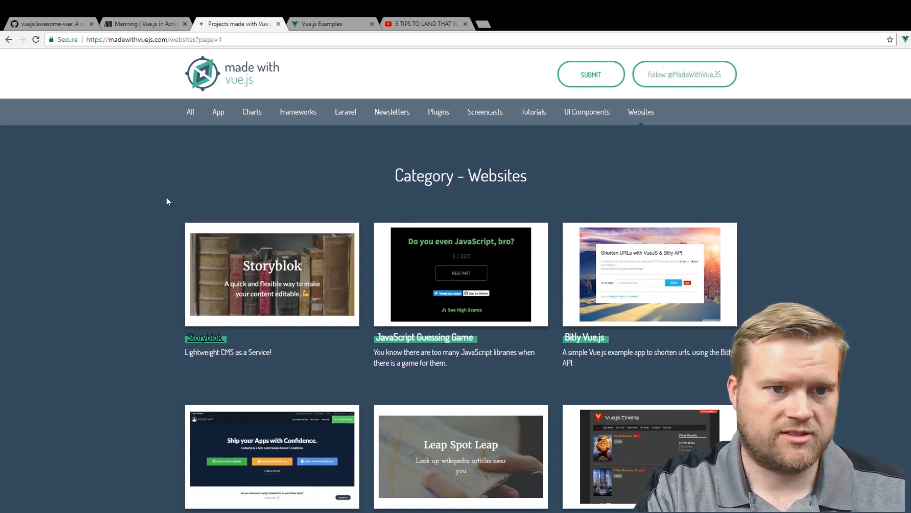
{"action": "scroll", "scroll_direction": "down", "scroll_amount": 3}
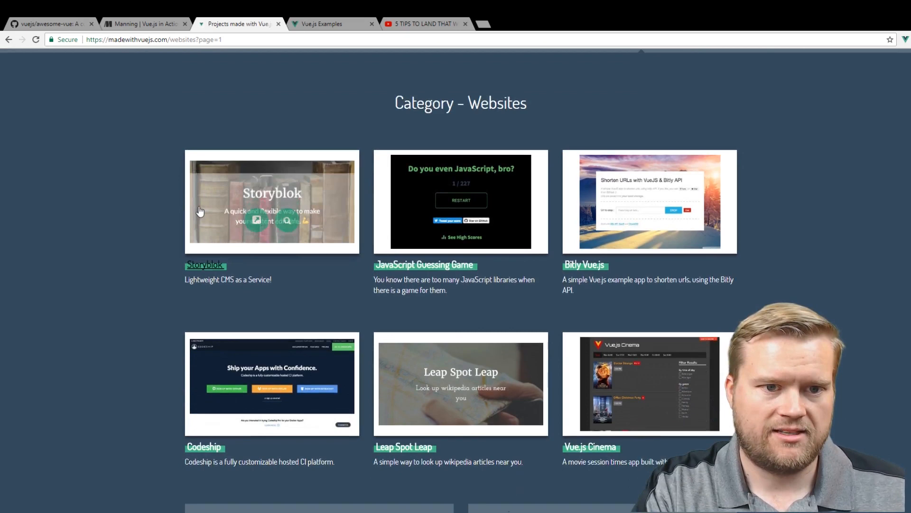
{"action": "mouse_move", "coordinate": [199, 211]}
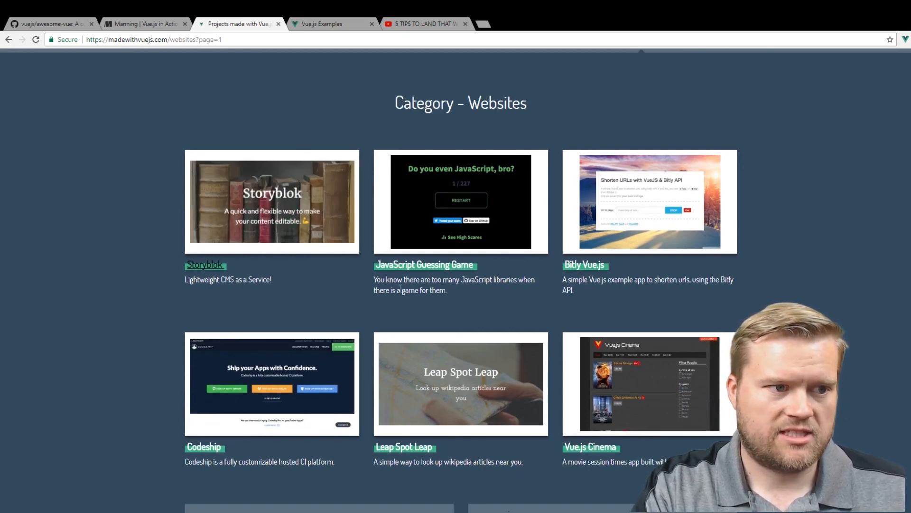
{"action": "scroll", "scroll_direction": "down", "scroll_amount": 3}
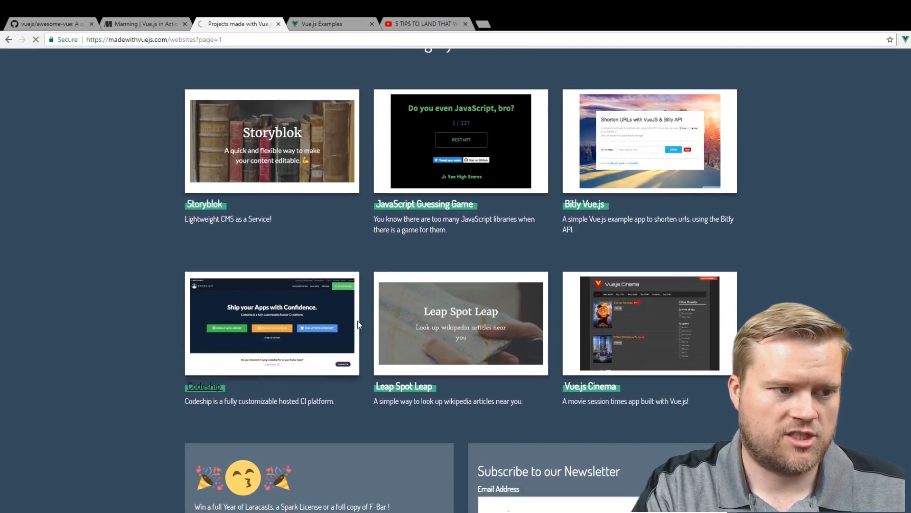
Open the Codeship project, visit and scroll its live site, then return to the websites listing
{"action": "left_click", "coordinate": [204, 387]}
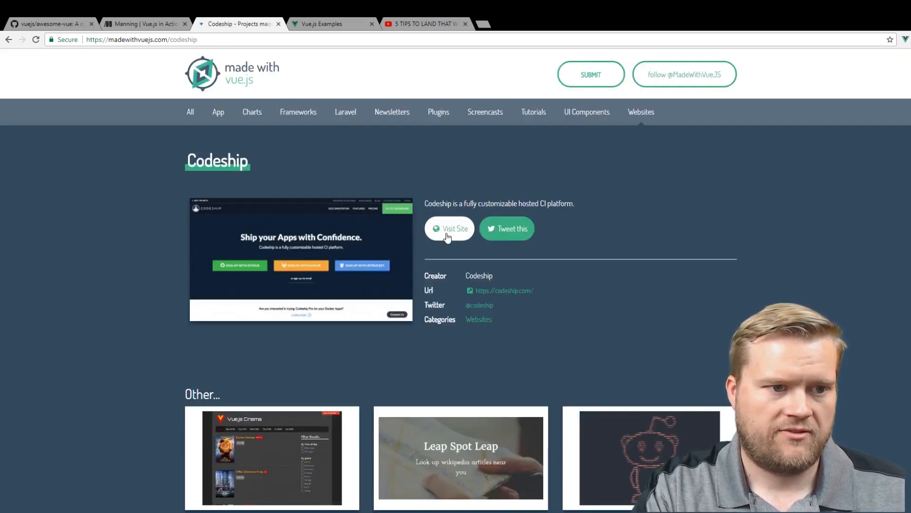
{"action": "left_click", "coordinate": [449, 228]}
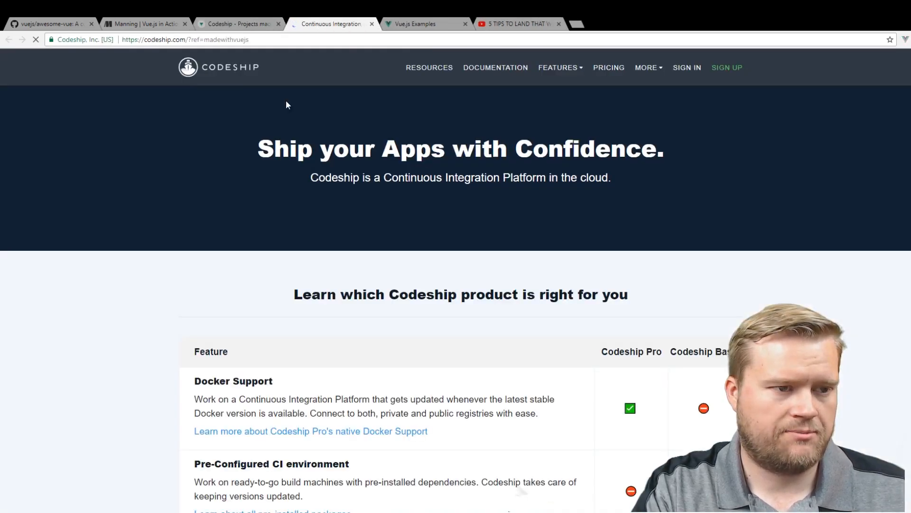
{"action": "scroll", "scroll_direction": "down", "scroll_amount": 3}
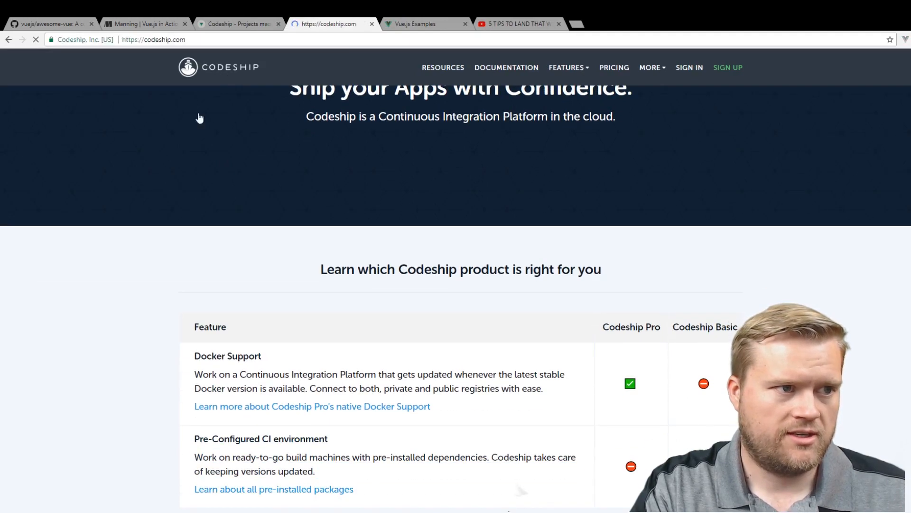
{"action": "scroll", "scroll_direction": "down", "scroll_amount": 3}
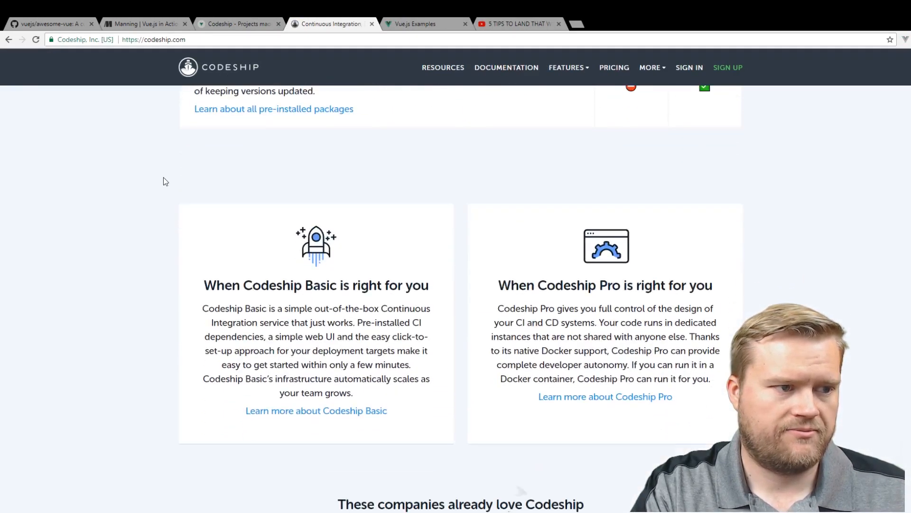
{"action": "left_click", "coordinate": [238, 24]}
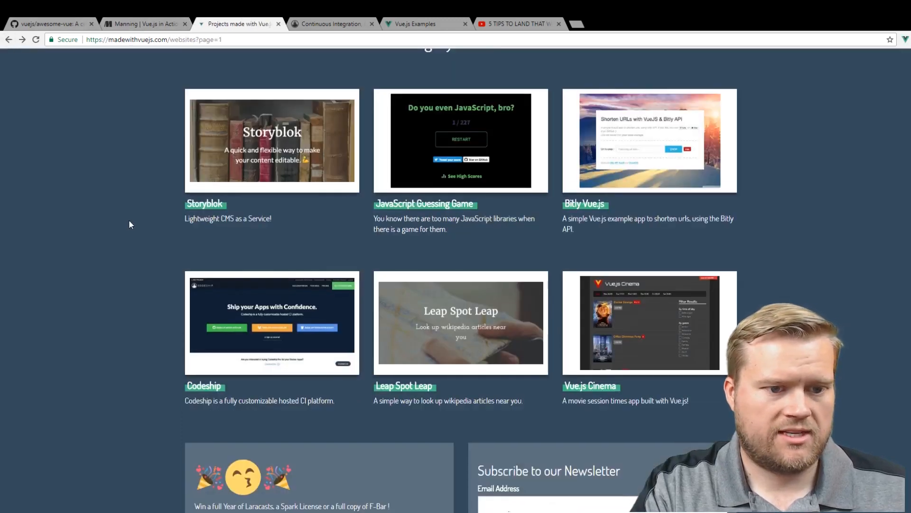
Launch the live Leap Spot Leap site, then return to the listing and scroll toward Vue.js Cinema
{"action": "scroll", "scroll_direction": "down", "scroll_amount": 3}
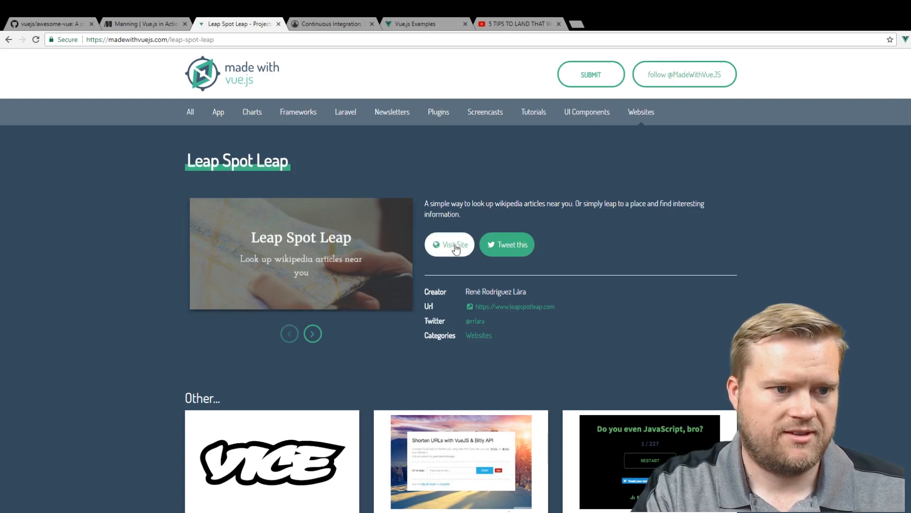
{"action": "left_click", "coordinate": [449, 244]}
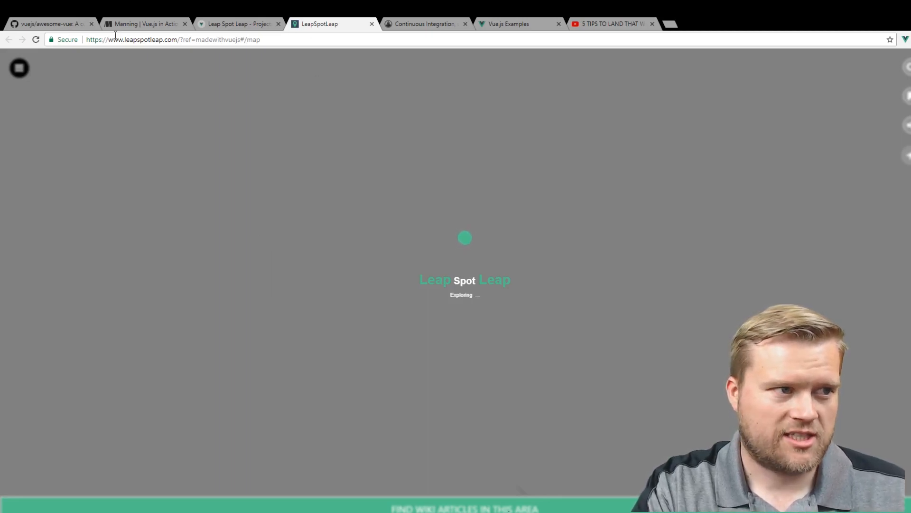
{"action": "left_click", "coordinate": [10, 39]}
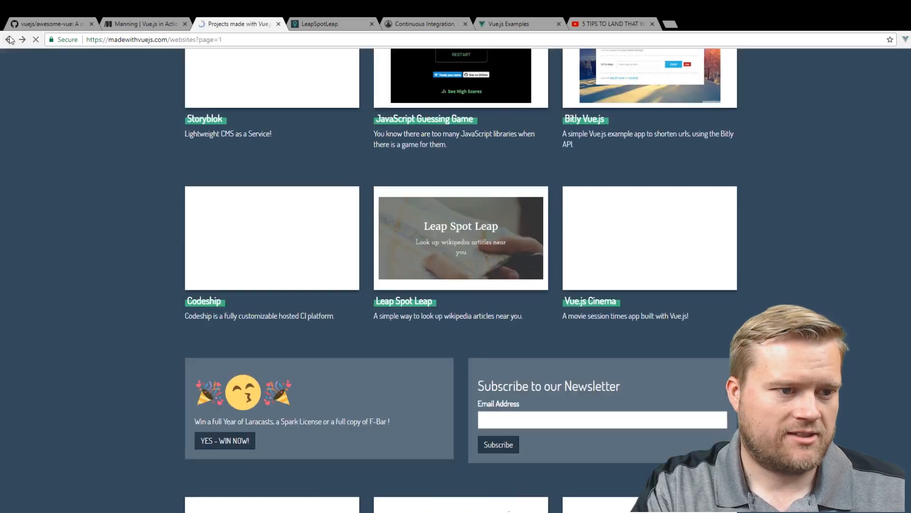
{"action": "scroll", "scroll_direction": "down", "scroll_amount": 3}
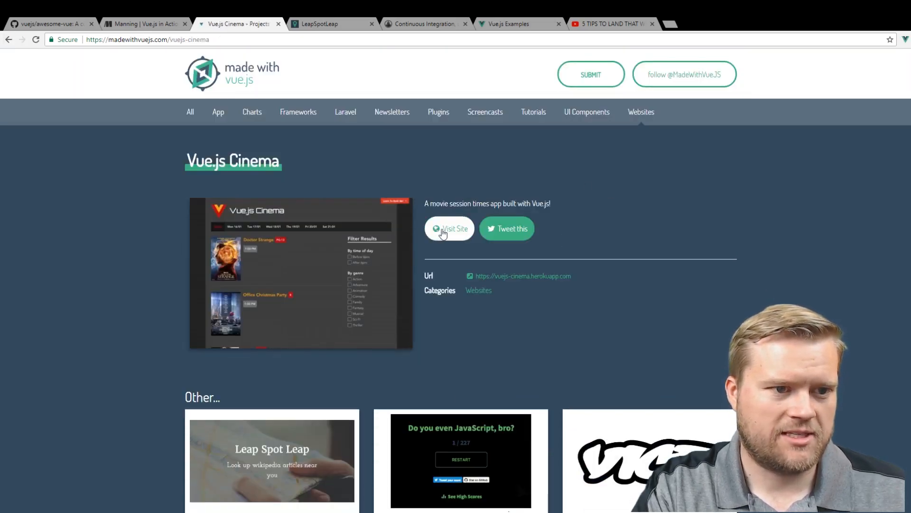
Visit the live Vue.js Cinema app, scroll its showtimes and reveal the Learn To Build Me signup panel
{"action": "left_click", "coordinate": [449, 227]}
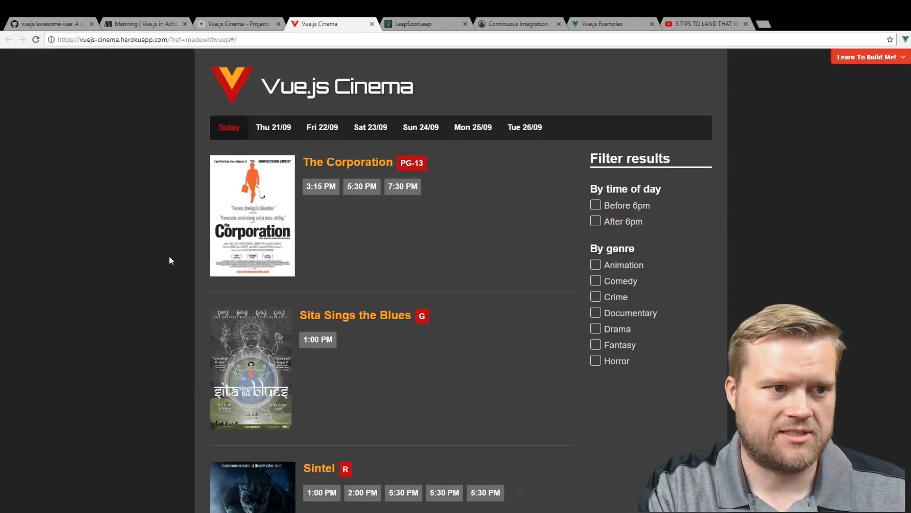
{"action": "scroll", "scroll_direction": "down", "scroll_amount": 3}
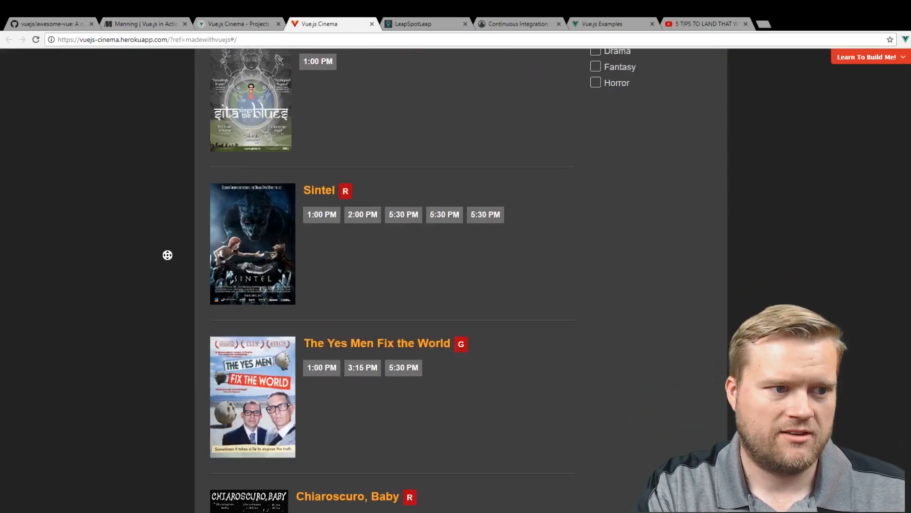
{"action": "scroll", "scroll_direction": "up", "scroll_amount": 3}
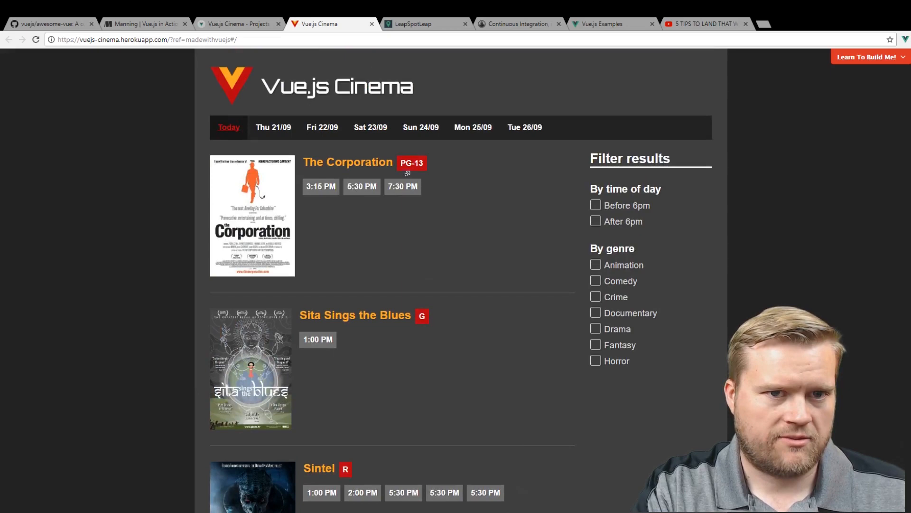
{"action": "mouse_move", "coordinate": [859, 62]}
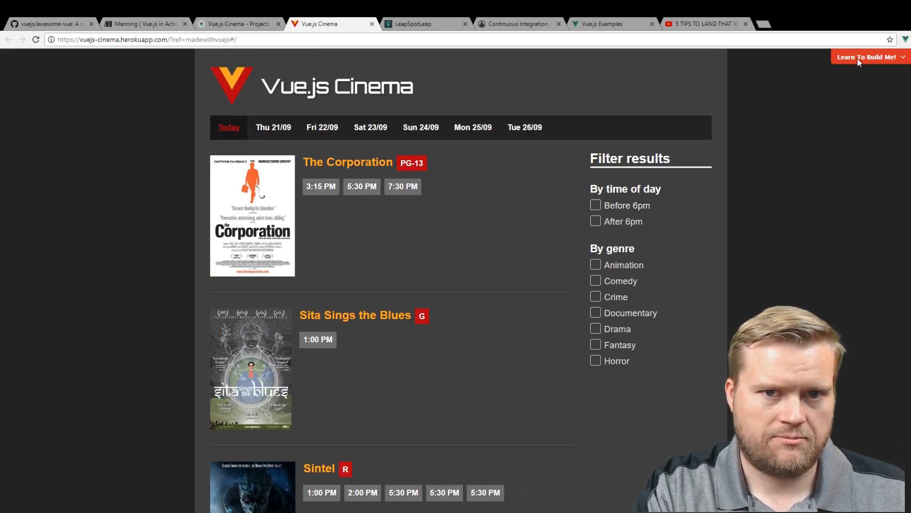
{"action": "left_click", "coordinate": [867, 56]}
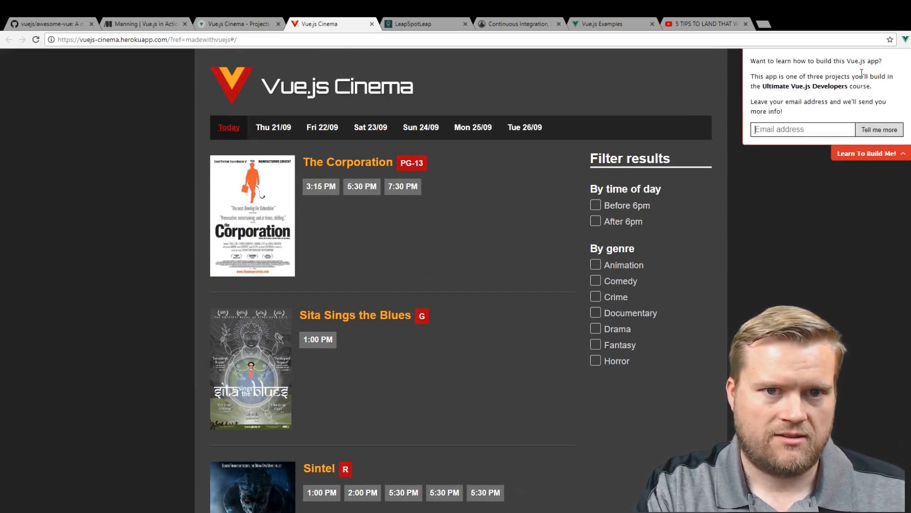
{"action": "mouse_move", "coordinate": [808, 180]}
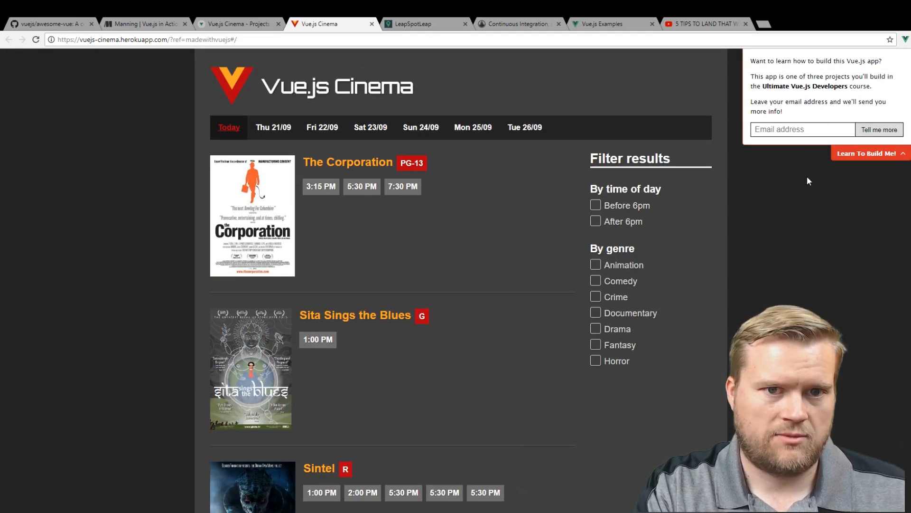
Scroll the signup panel, then go back through the project page to the websites showcase
{"action": "scroll", "scroll_direction": "down", "scroll_amount": 3}
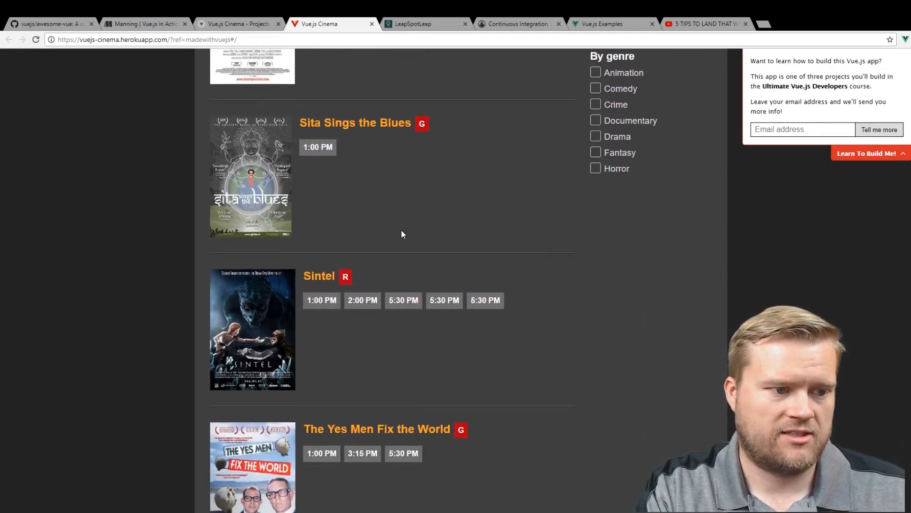
{"action": "scroll", "scroll_direction": "down", "scroll_amount": 3}
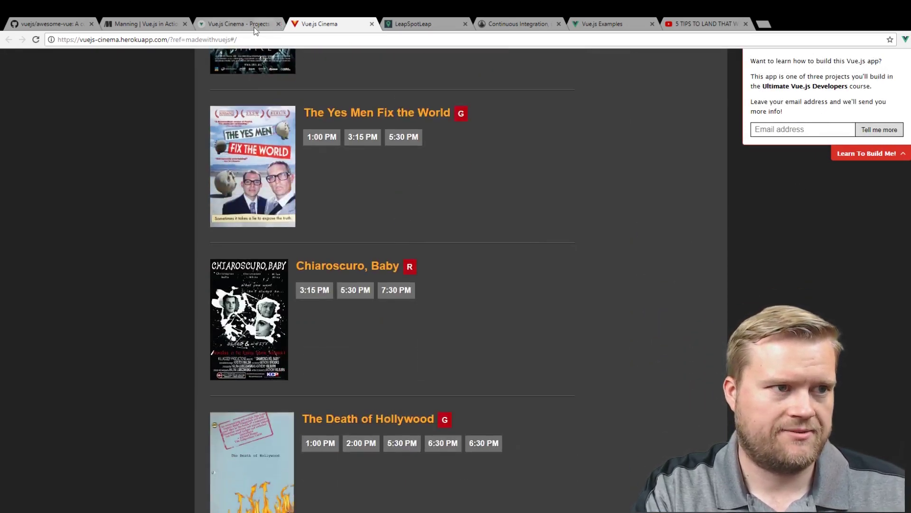
{"action": "left_click", "coordinate": [10, 39]}
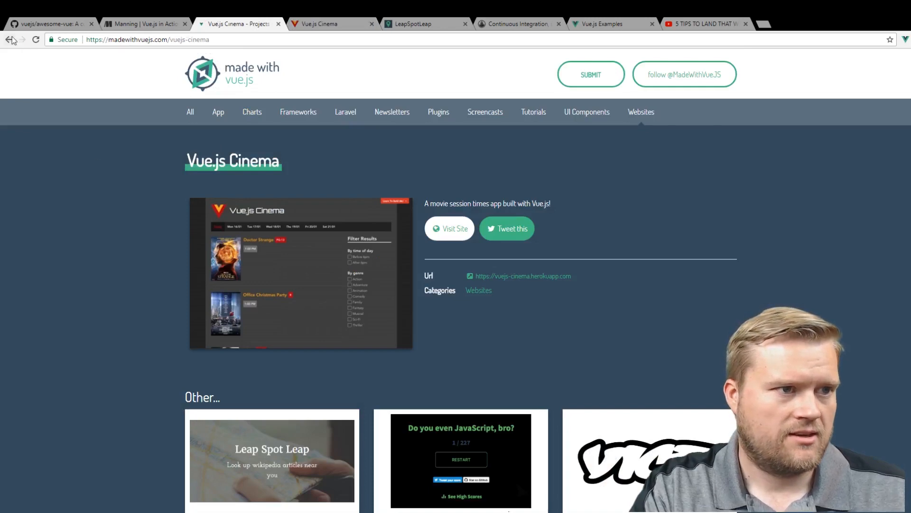
{"action": "left_click", "coordinate": [10, 40]}
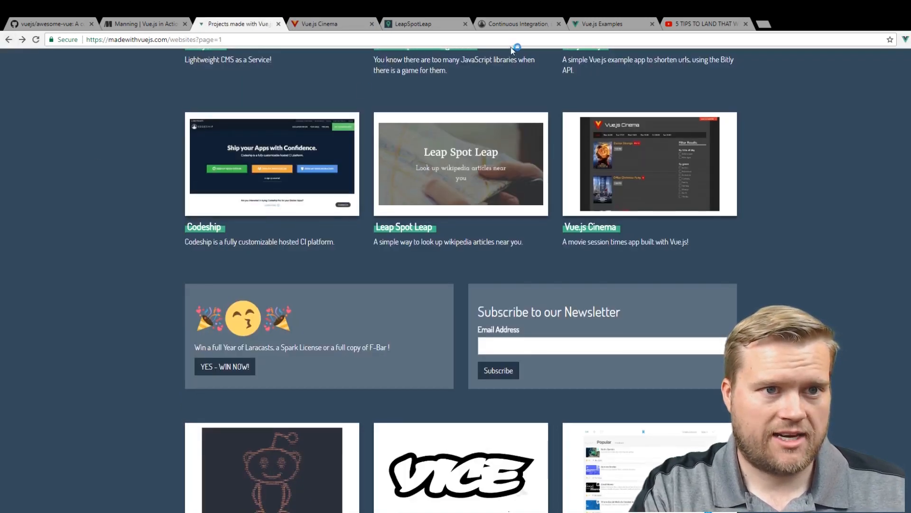
Switch to the Vue.js Examples site and browse its Calendar category
{"action": "left_click", "coordinate": [605, 23]}
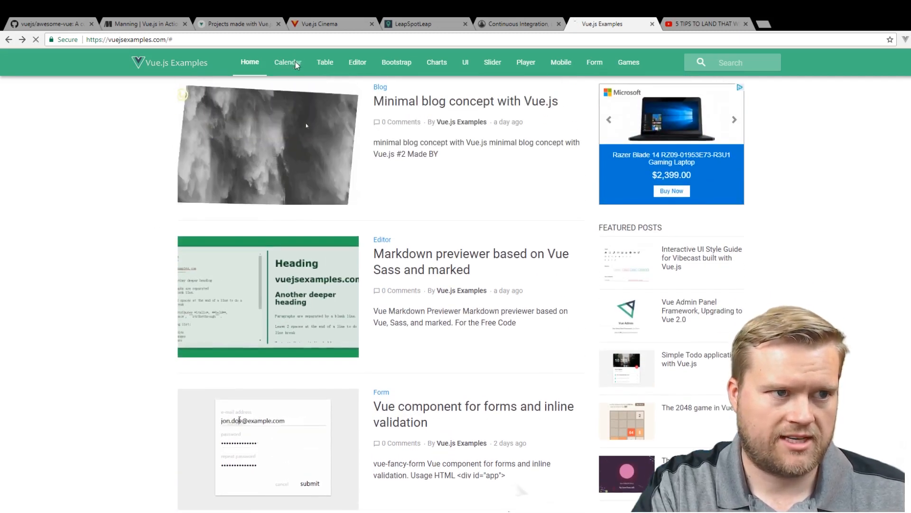
{"action": "left_click", "coordinate": [288, 62]}
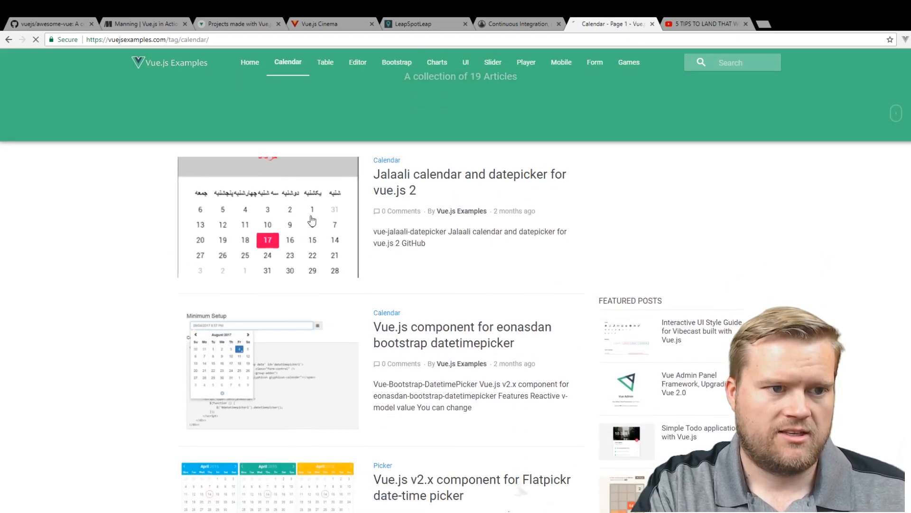
{"action": "scroll", "scroll_direction": "down", "scroll_amount": 3}
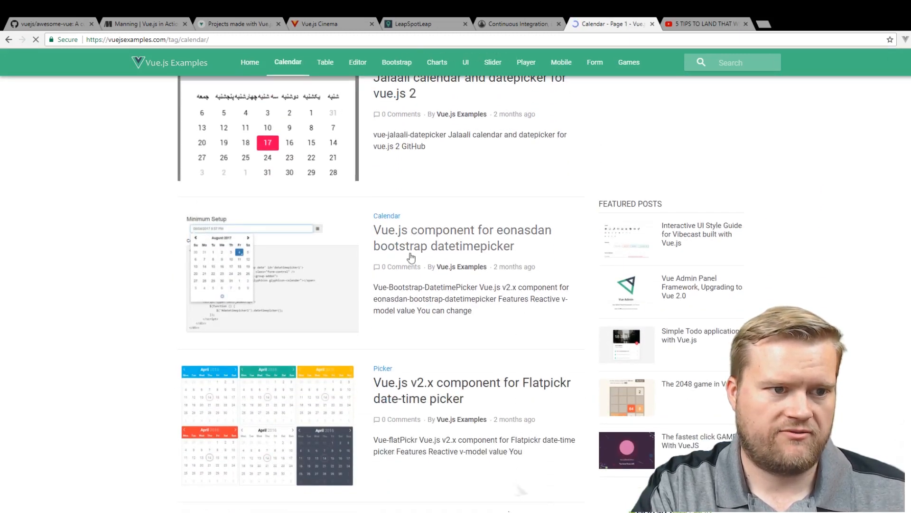
{"action": "scroll", "scroll_direction": "down", "scroll_amount": 3}
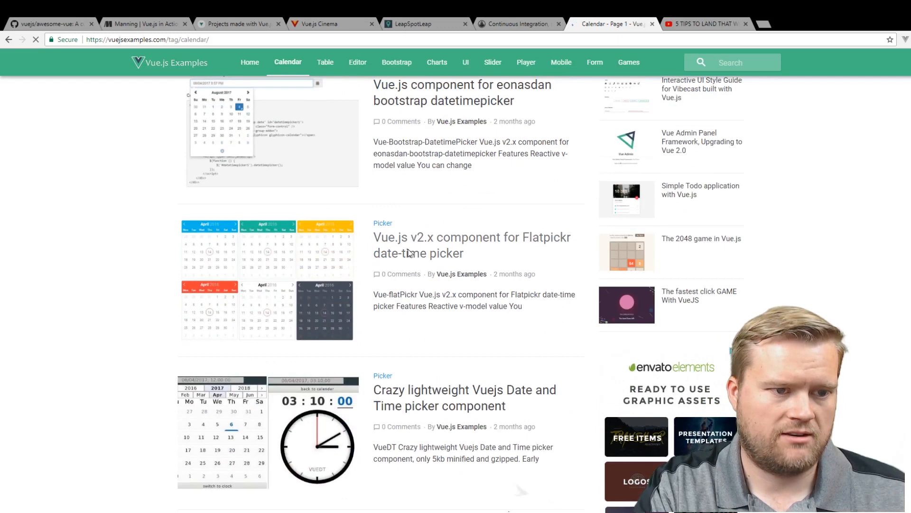
Read the Flatpickr date-time picker article, then return to the Calendar components list
{"action": "left_click", "coordinate": [472, 245]}
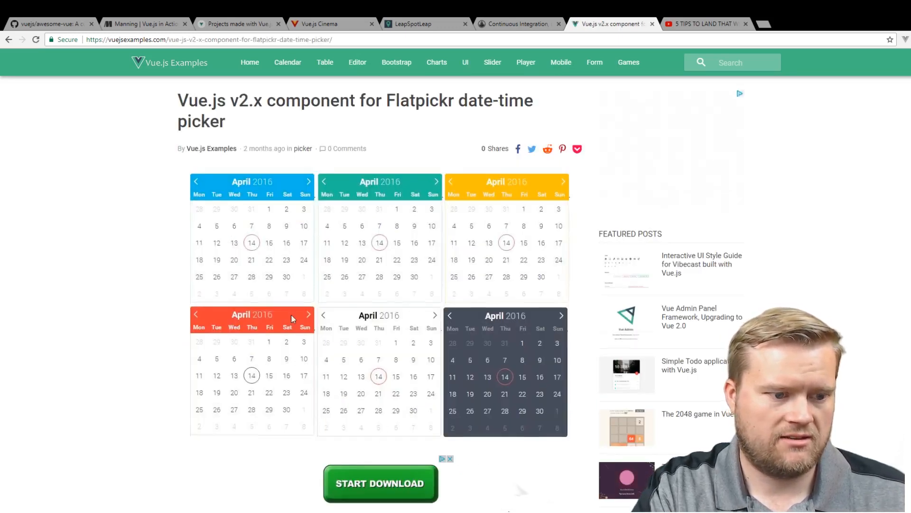
{"action": "scroll", "scroll_direction": "down", "scroll_amount": 3}
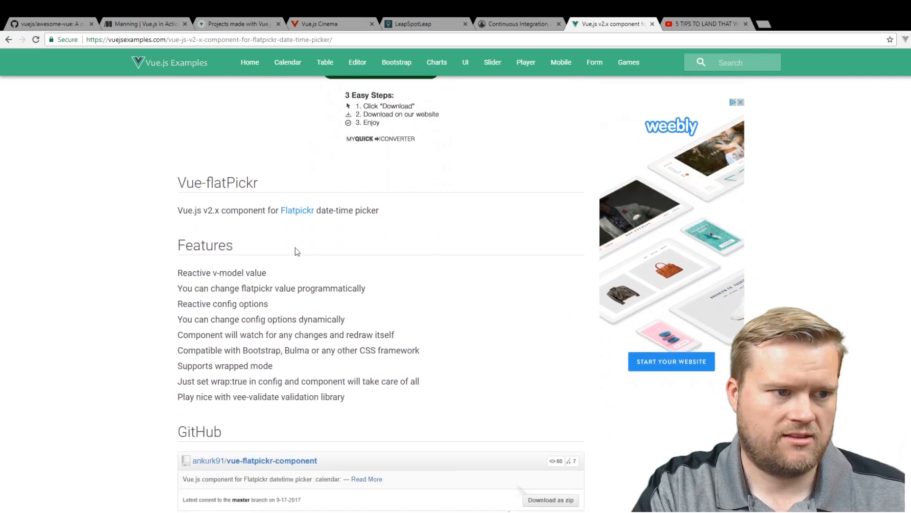
{"action": "scroll", "scroll_direction": "down", "scroll_amount": 3}
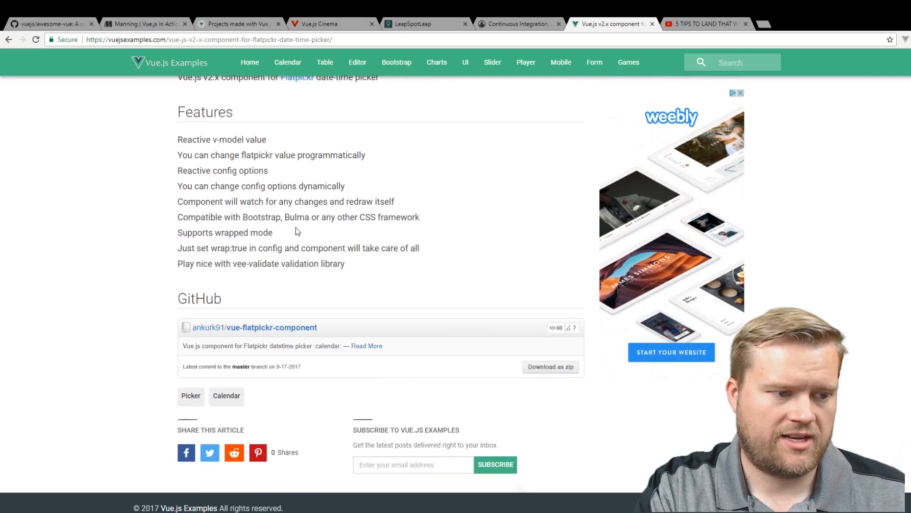
{"action": "mouse_move", "coordinate": [287, 329]}
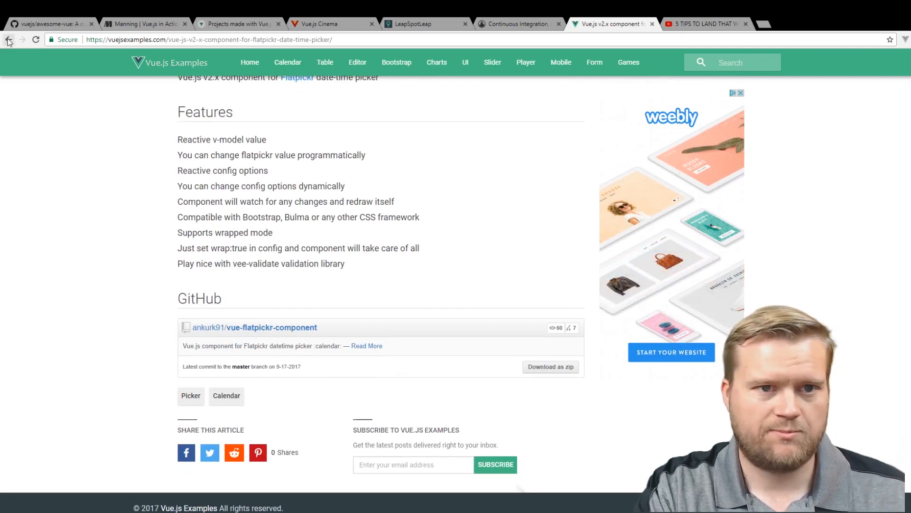
{"action": "left_click", "coordinate": [286, 62]}
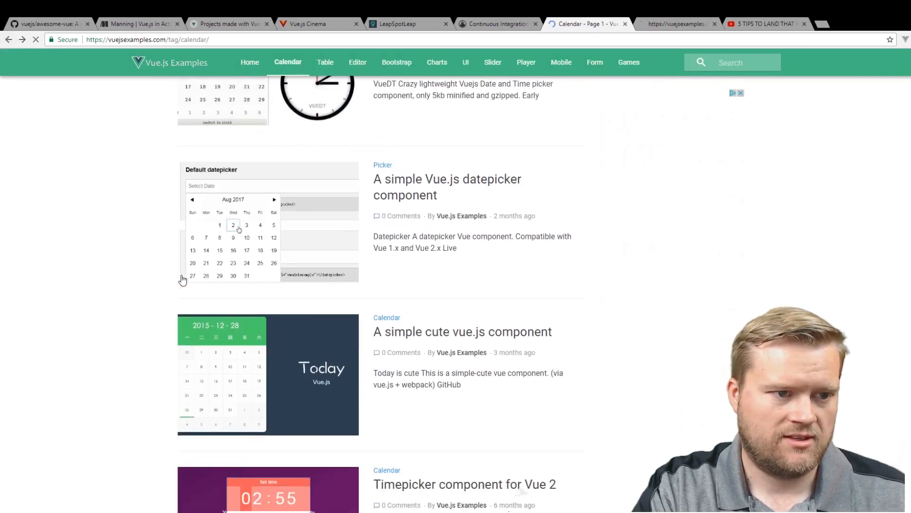
{"action": "scroll", "scroll_direction": "up", "scroll_amount": 3}
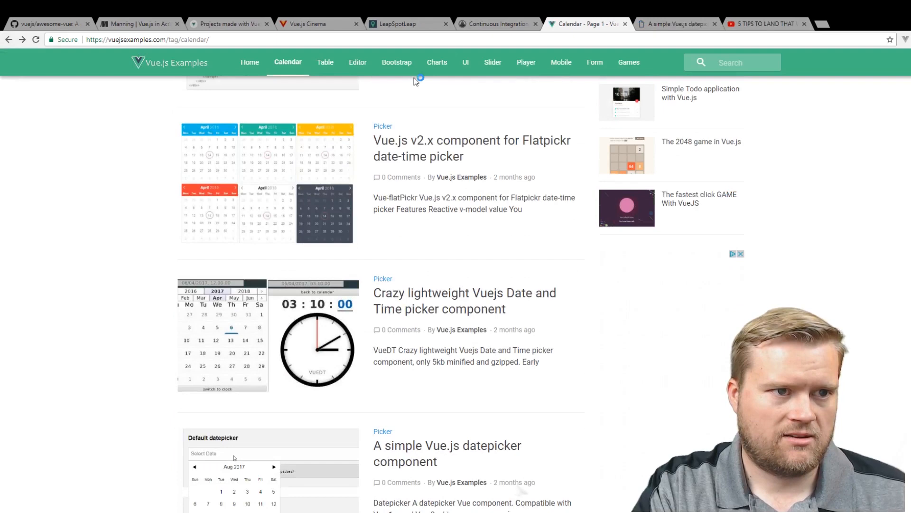
Browse the Charts collection to the Chartist component article and launch its live demo
{"action": "left_click", "coordinate": [437, 63]}
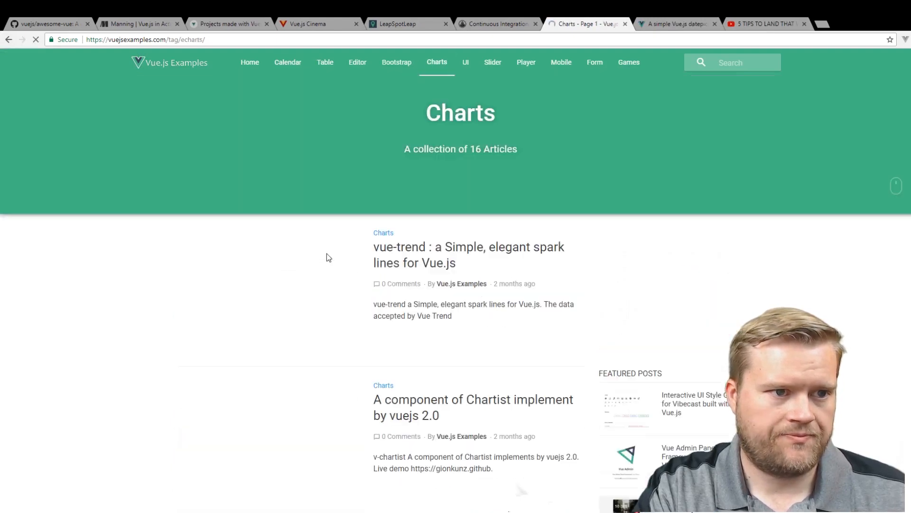
{"action": "scroll", "scroll_direction": "down", "scroll_amount": 3}
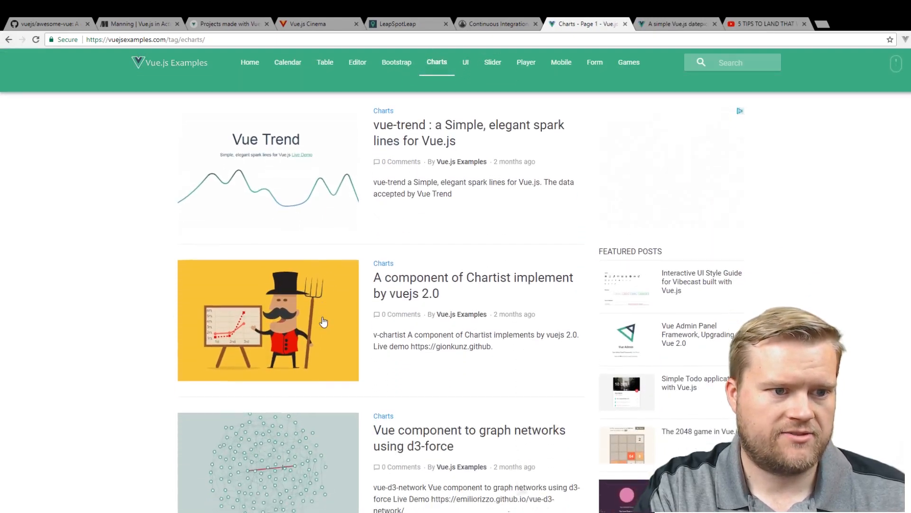
{"action": "scroll", "scroll_direction": "down", "scroll_amount": 3}
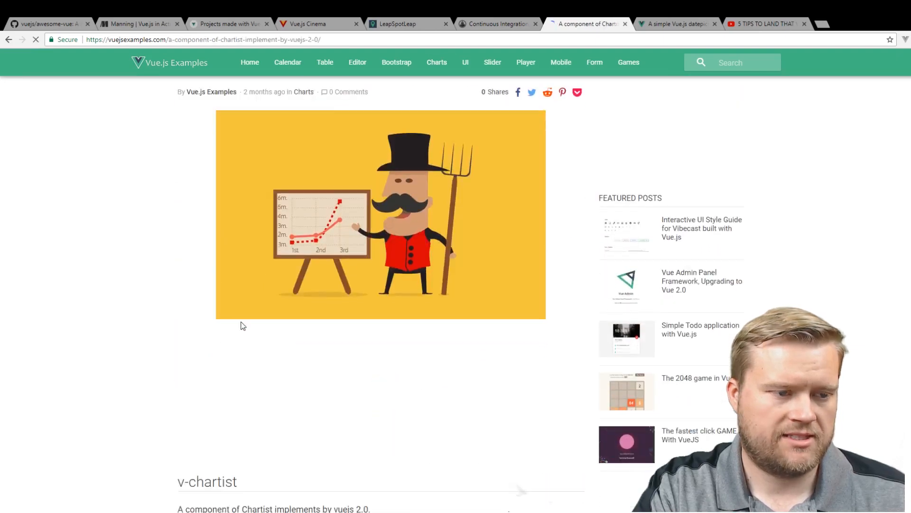
{"action": "scroll", "scroll_direction": "down", "scroll_amount": 3}
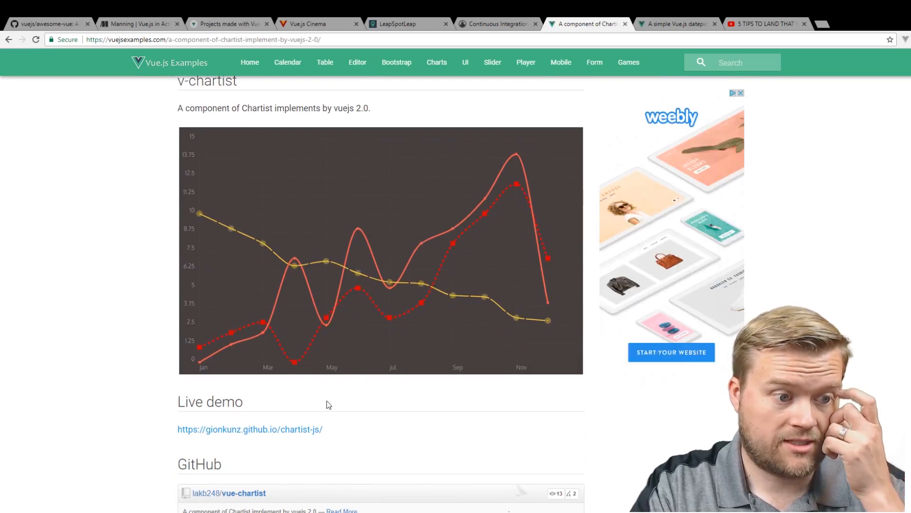
{"action": "left_click", "coordinate": [249, 429]}
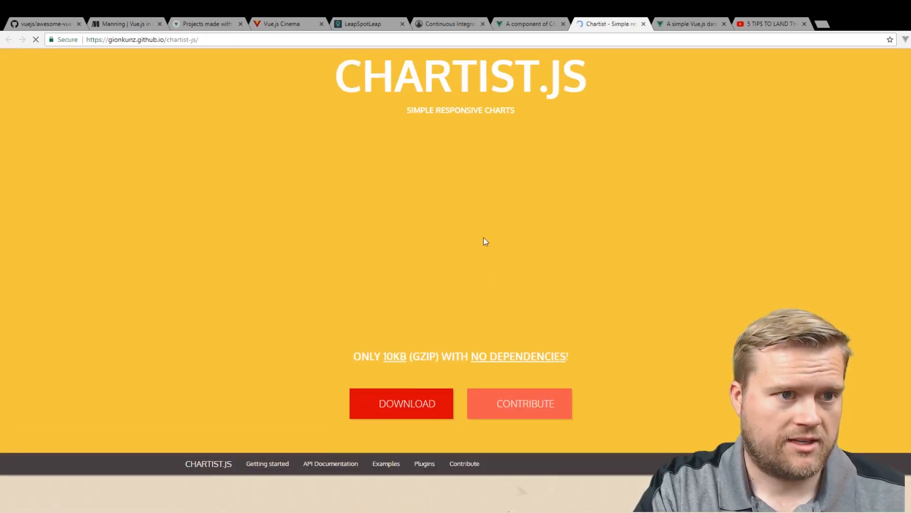
Scroll the Chartist.js site's charts and compatibility table, then return to the simple datepicker article tab
{"action": "scroll", "scroll_direction": "down", "scroll_amount": 3}
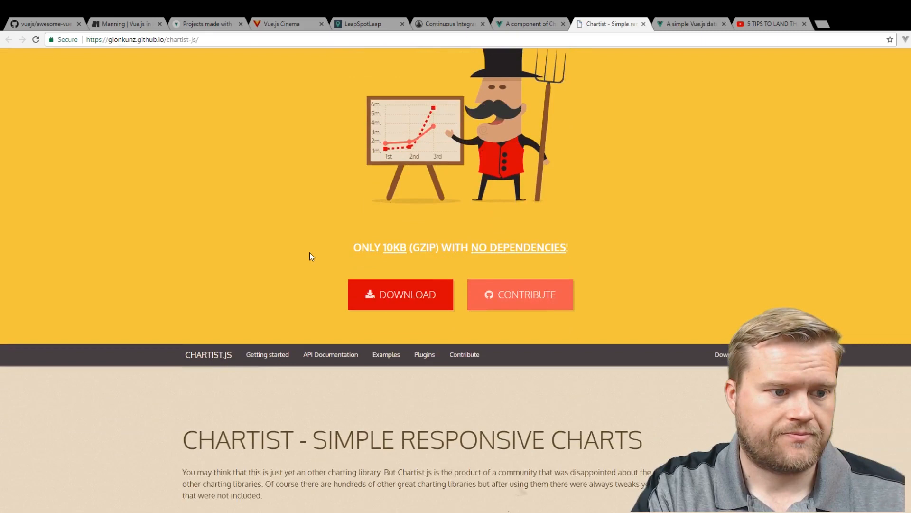
{"action": "scroll", "scroll_direction": "down", "scroll_amount": 3}
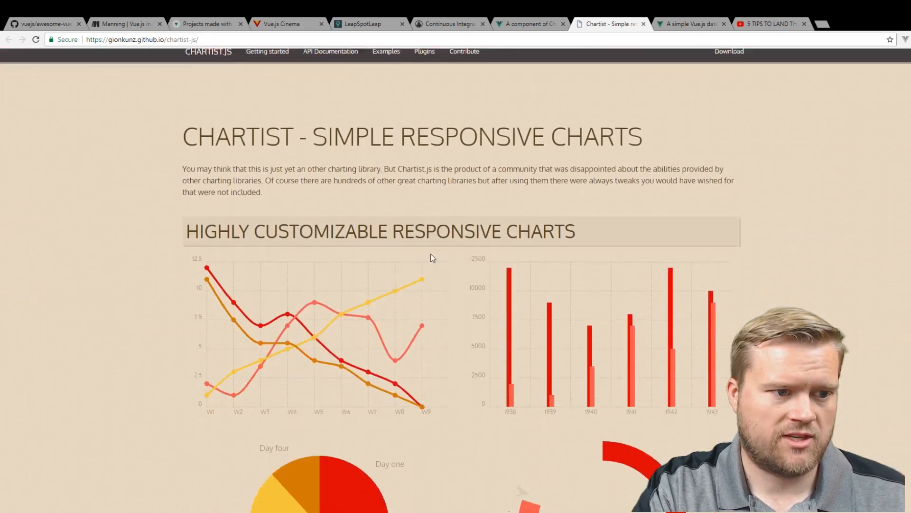
{"action": "scroll", "scroll_direction": "down", "scroll_amount": 3}
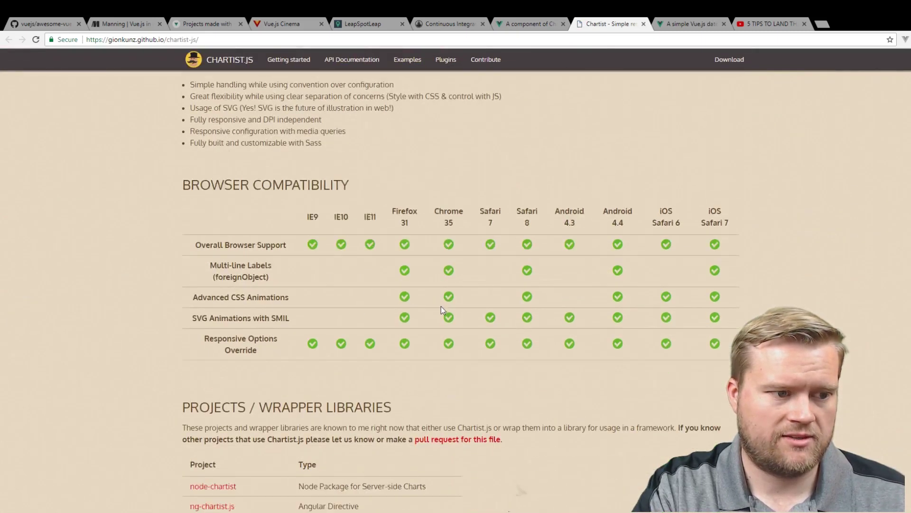
{"action": "scroll", "scroll_direction": "down", "scroll_amount": 3}
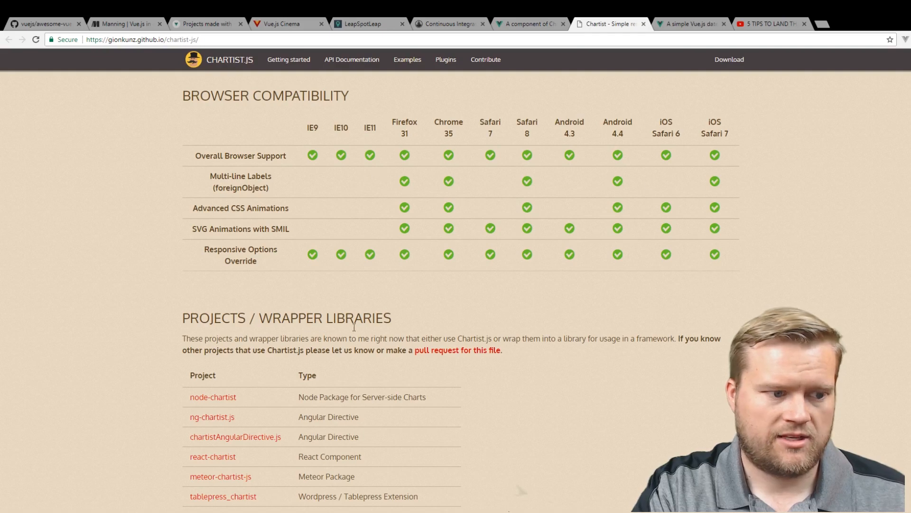
{"action": "scroll", "scroll_direction": "up", "scroll_amount": 3}
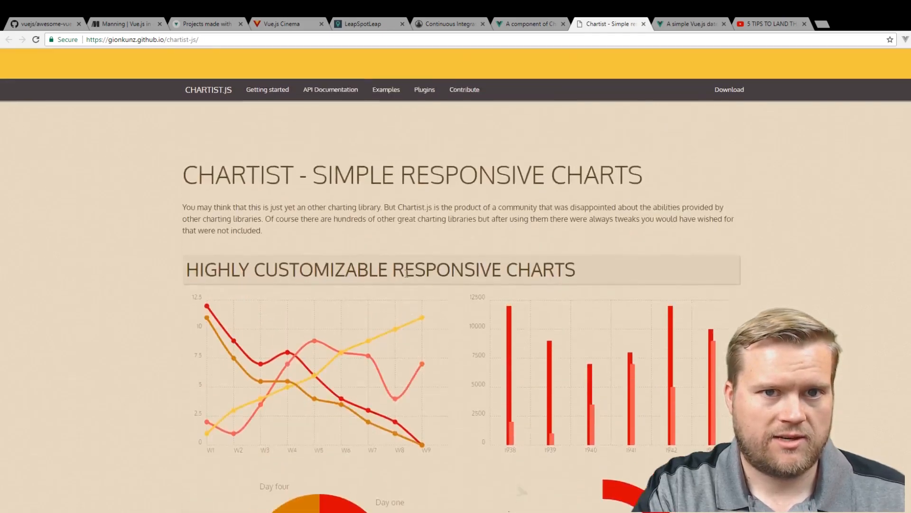
{"action": "left_click", "coordinate": [690, 24]}
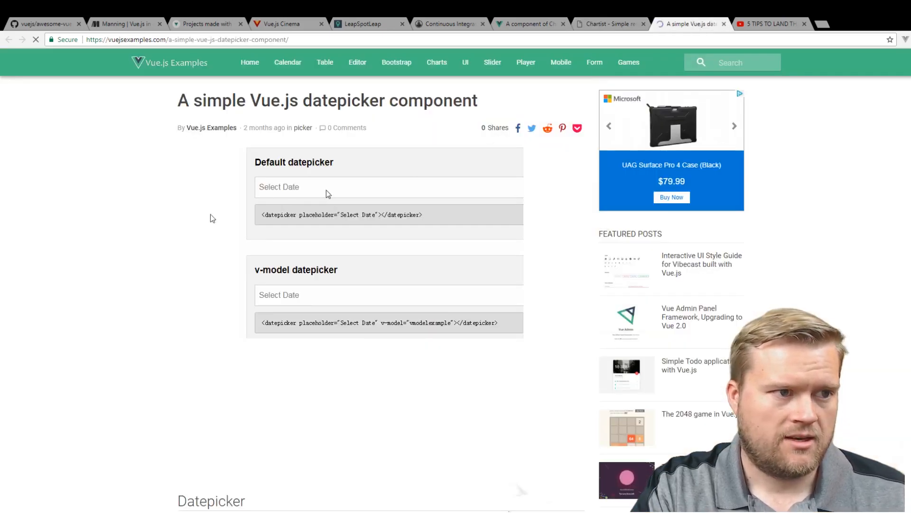
Revisit the Vue.js Cinema page, then scroll the Made with Vue.js gallery to the terminal.reddit and Vice cards
{"action": "left_click", "coordinate": [285, 23]}
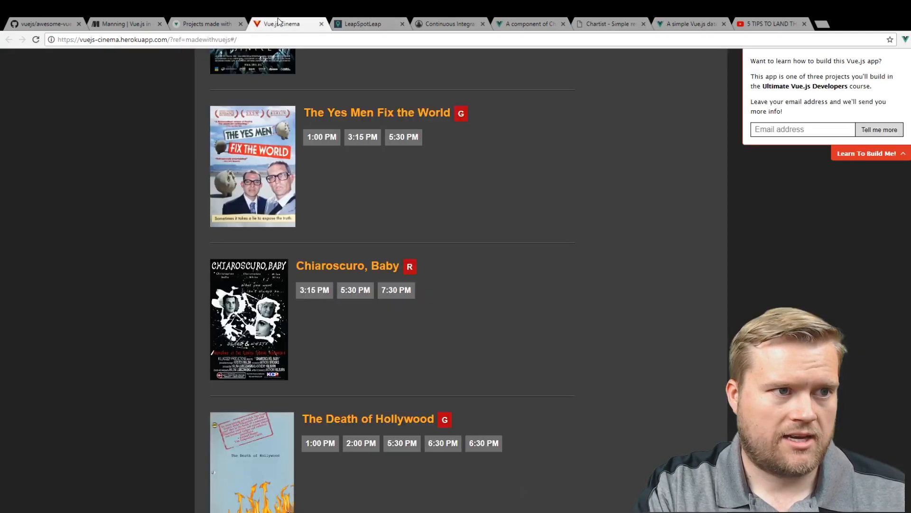
{"action": "left_click", "coordinate": [206, 23]}
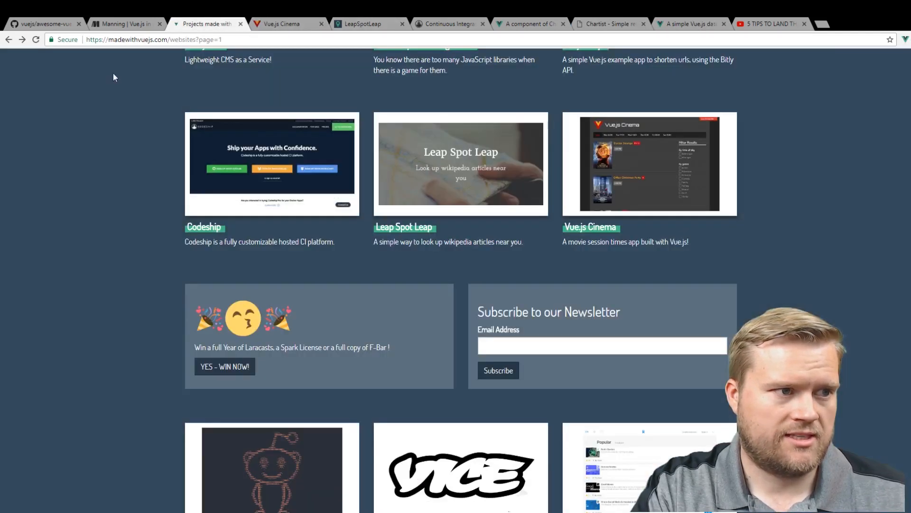
{"action": "scroll", "scroll_direction": "down", "scroll_amount": 3}
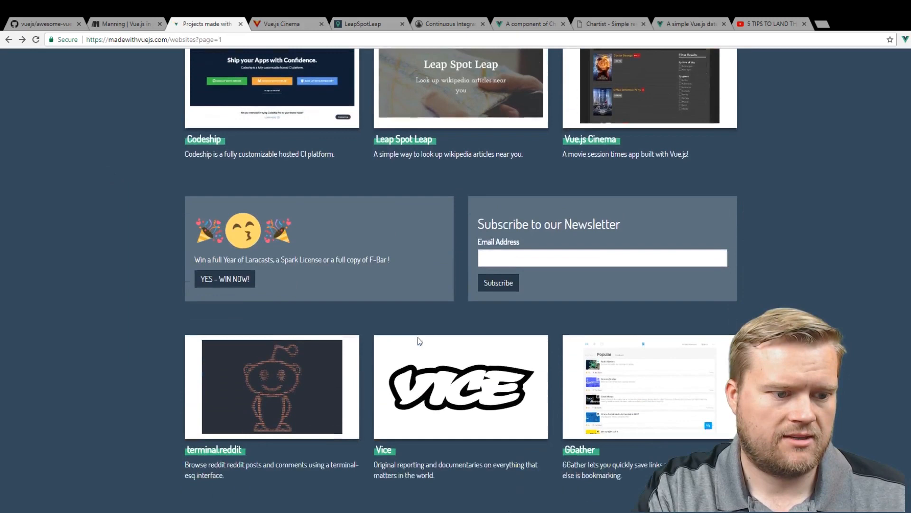
{"action": "scroll", "scroll_direction": "down", "scroll_amount": 3}
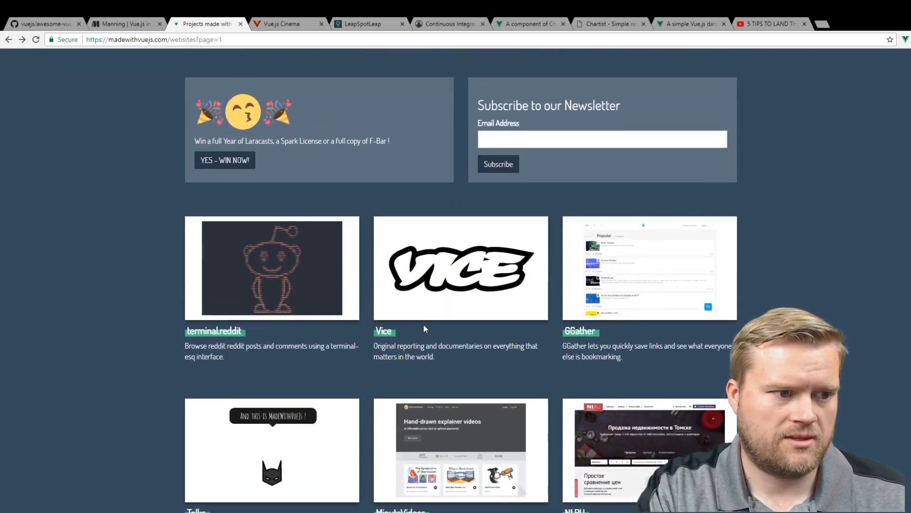
View the live Vice homepage from its gallery card, then return to the Made with Vue.js gallery
{"action": "left_click", "coordinate": [461, 268]}
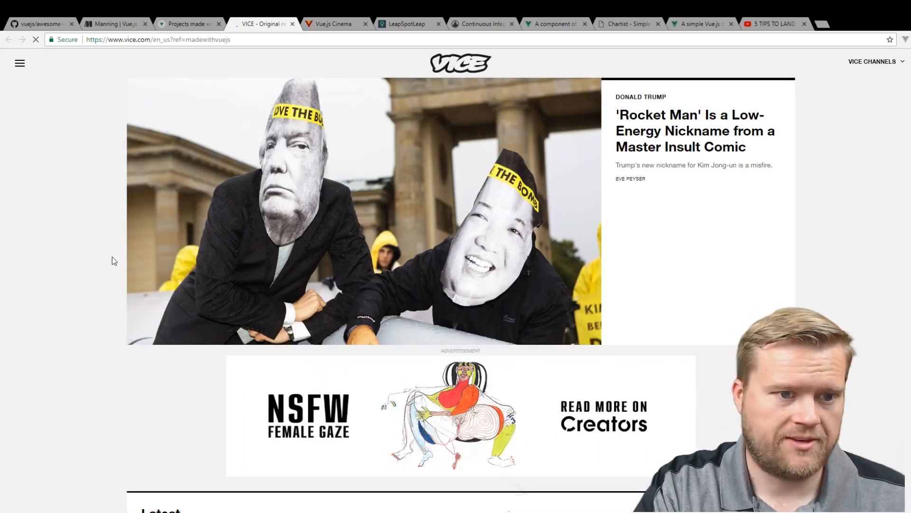
{"action": "mouse_move", "coordinate": [535, 165]}
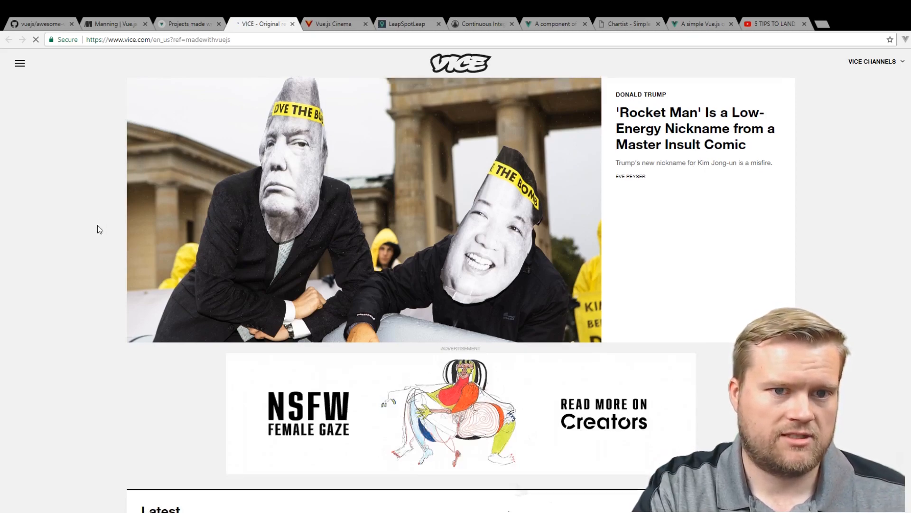
{"action": "scroll", "scroll_direction": "down", "scroll_amount": 3}
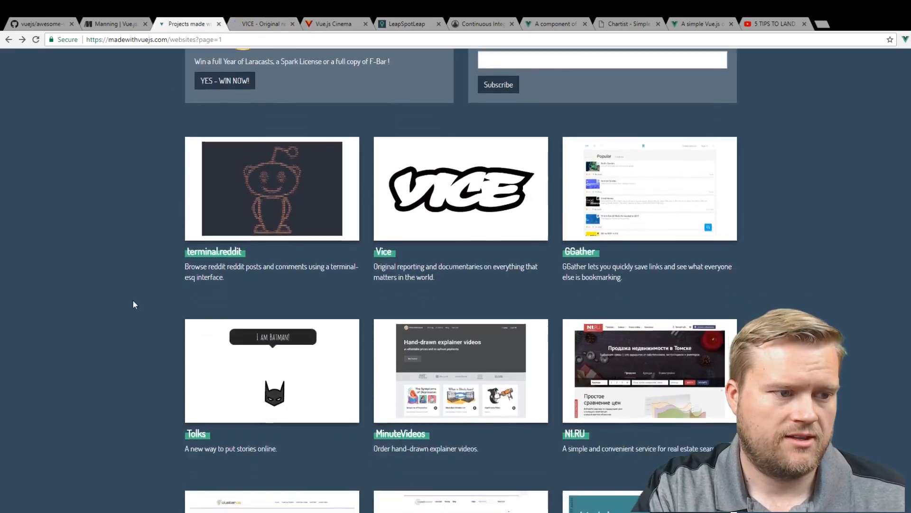
Launch terminal.reddit, run 'list' for r/all posts and 'help', then begin a 'move /r' command
{"action": "left_click", "coordinate": [272, 188]}
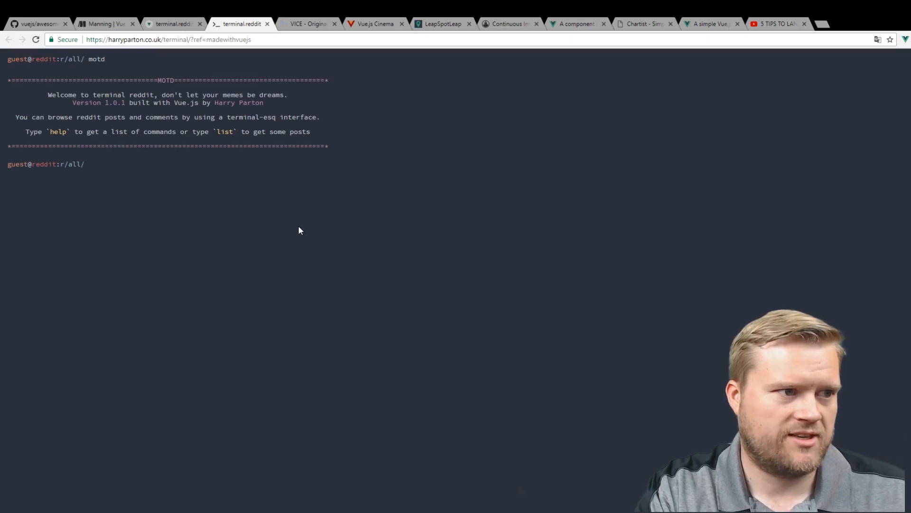
{"action": "type", "text": "list"}
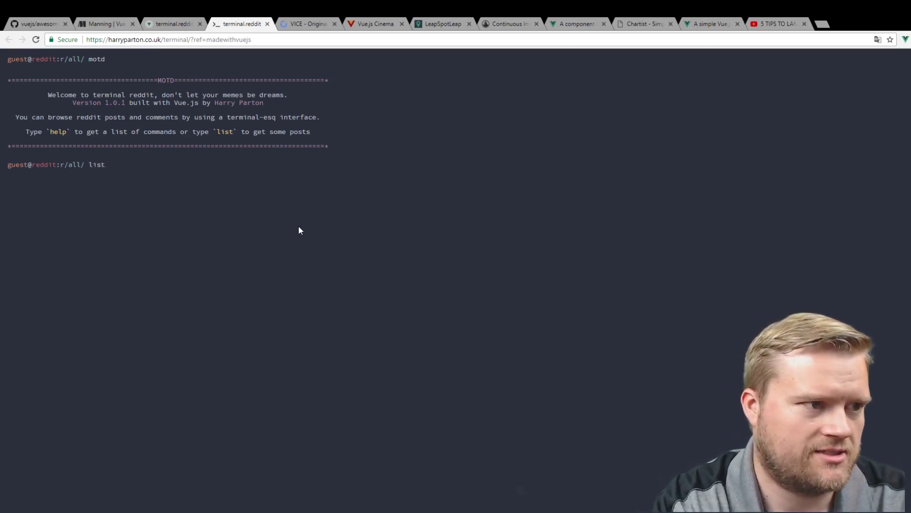
{"action": "key", "text": "Return"}
{"action": "type", "text": "help"}
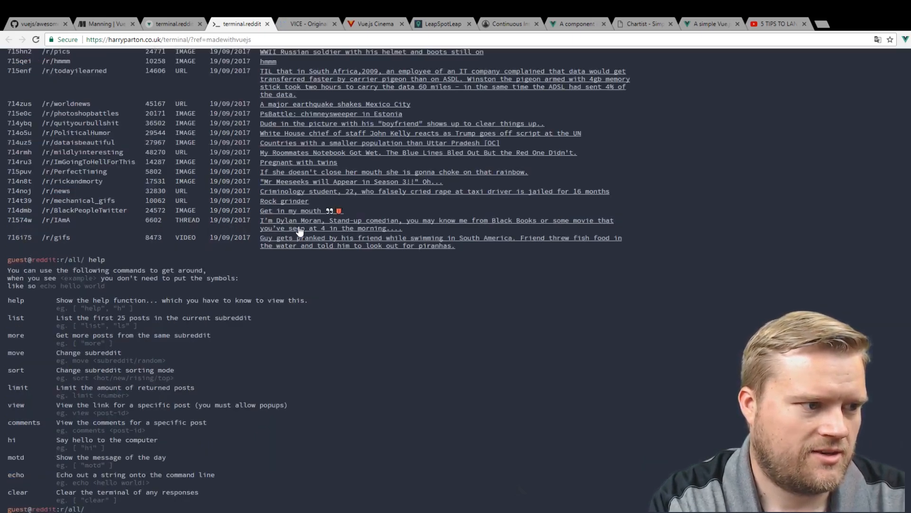
{"action": "type", "text": "move"}
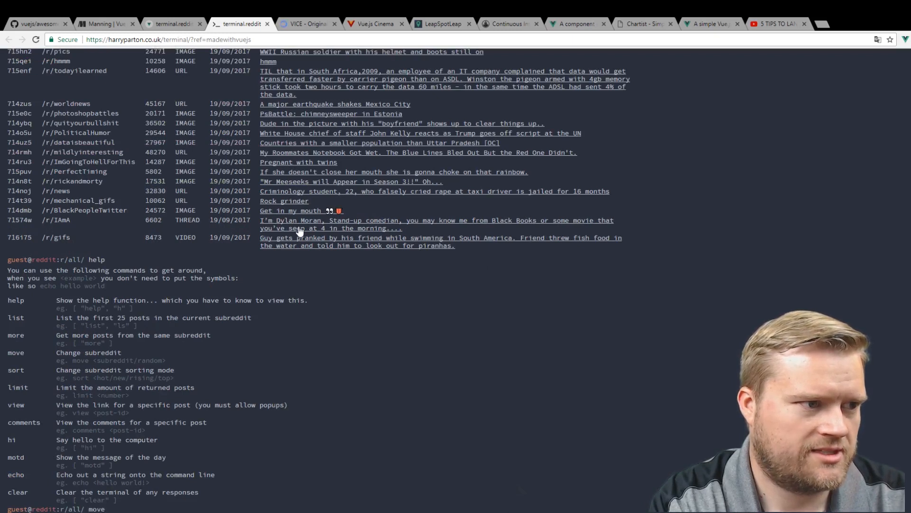
{"action": "type", "text": "/r"}
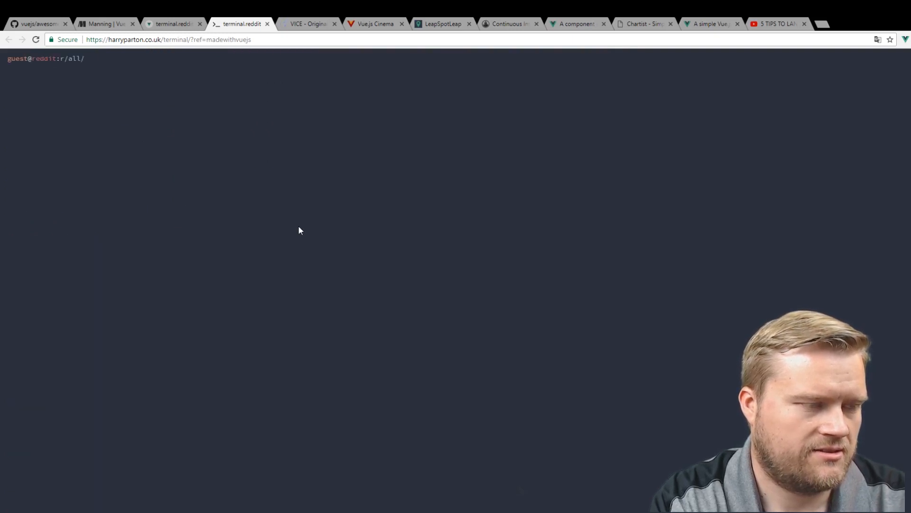
Move into r/gifs, list its posts, attempt 'view 715t6d' which hits the pop-up blocker, then close the tab
{"action": "type", "text": "move gifs"}
{"action": "type", "text": "ls"}
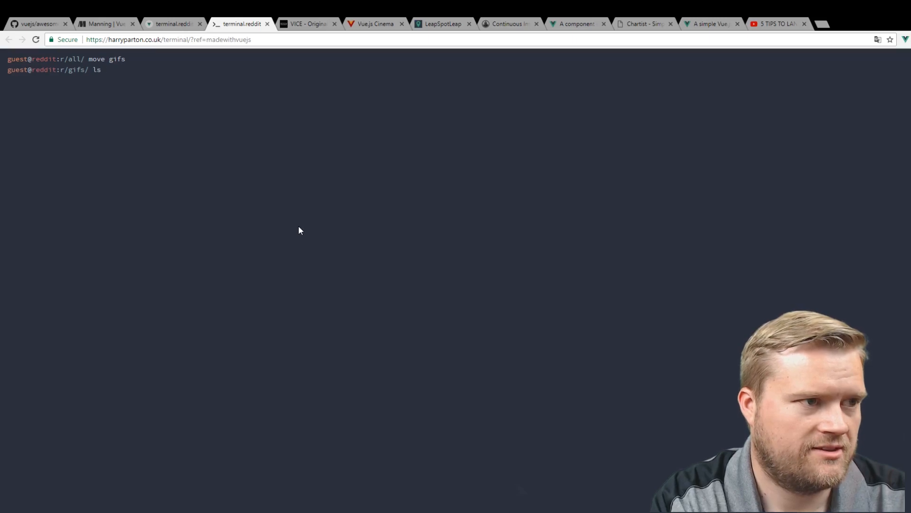
{"action": "key", "text": "Return"}
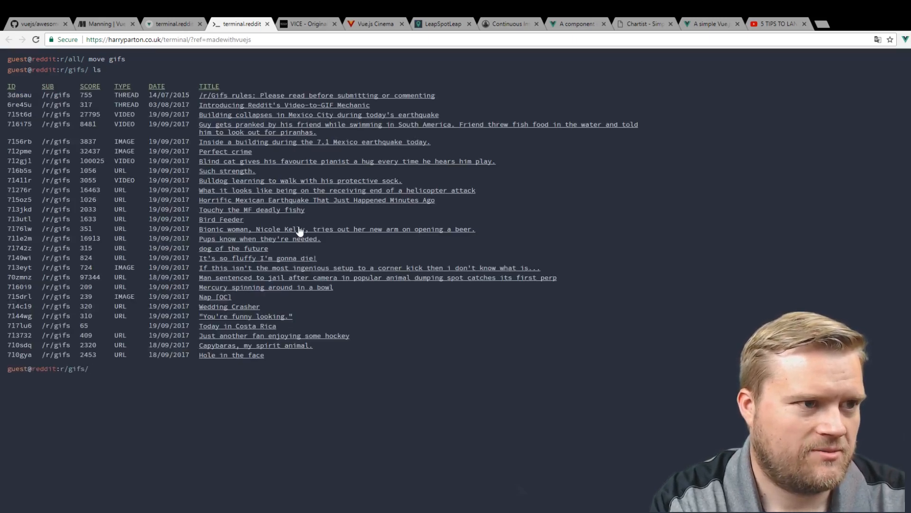
{"action": "mouse_move", "coordinate": [283, 95]}
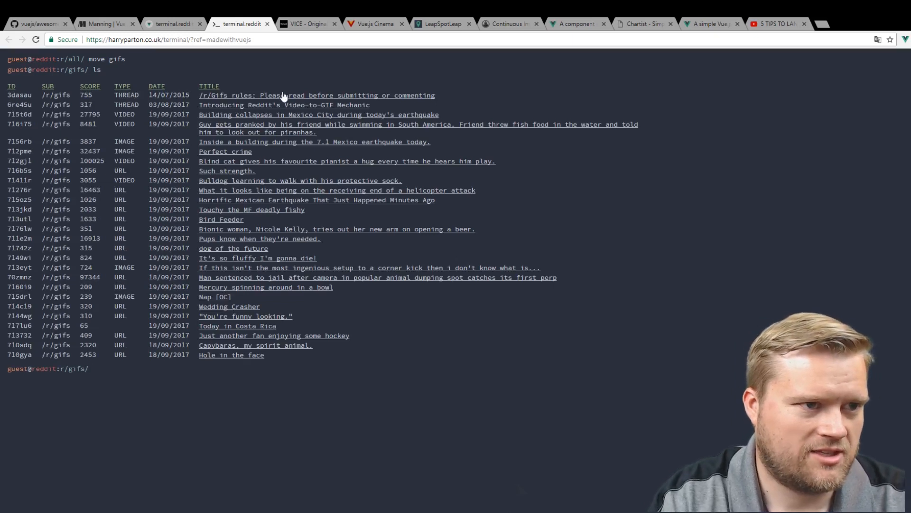
{"action": "mouse_move", "coordinate": [278, 110]}
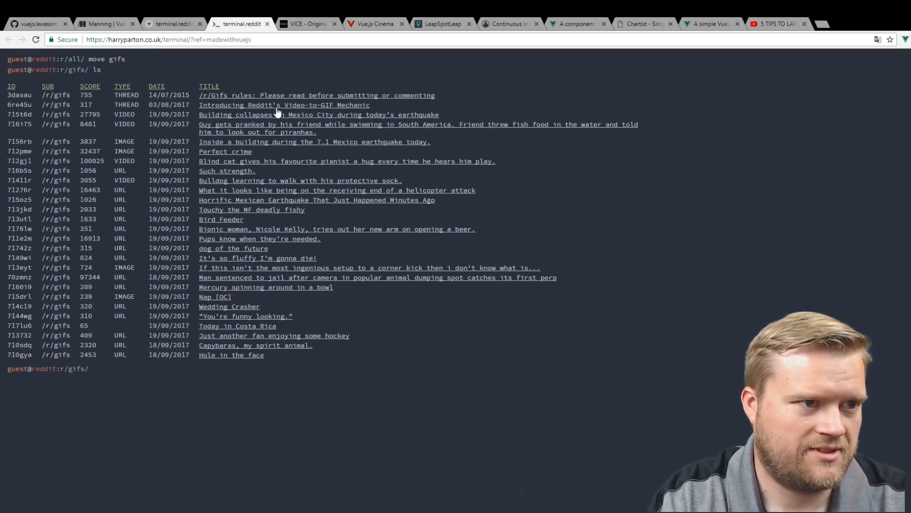
{"action": "type", "text": "view 715t6d"}
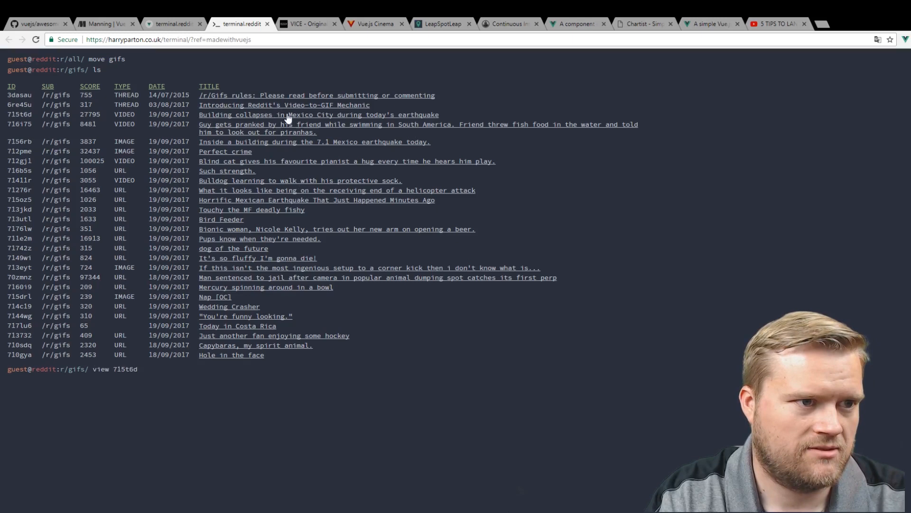
{"action": "key", "text": "Return"}
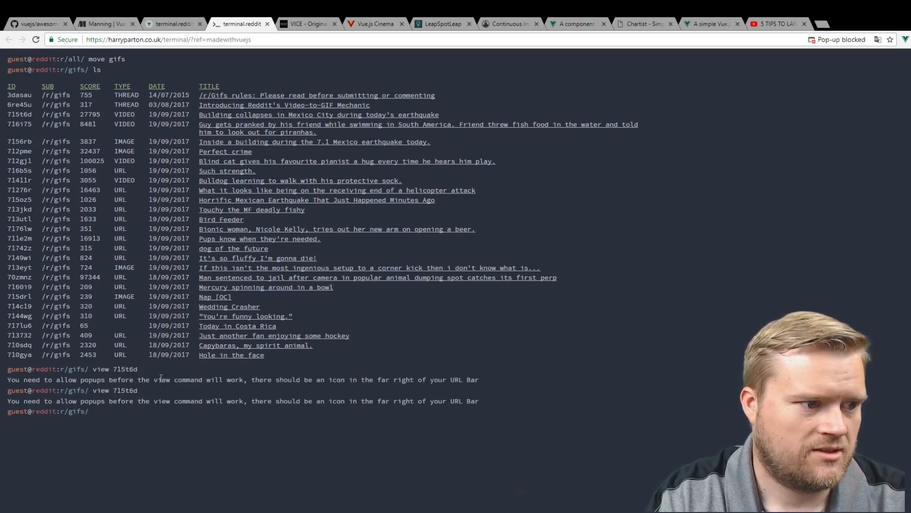
{"action": "left_click", "coordinate": [837, 40]}
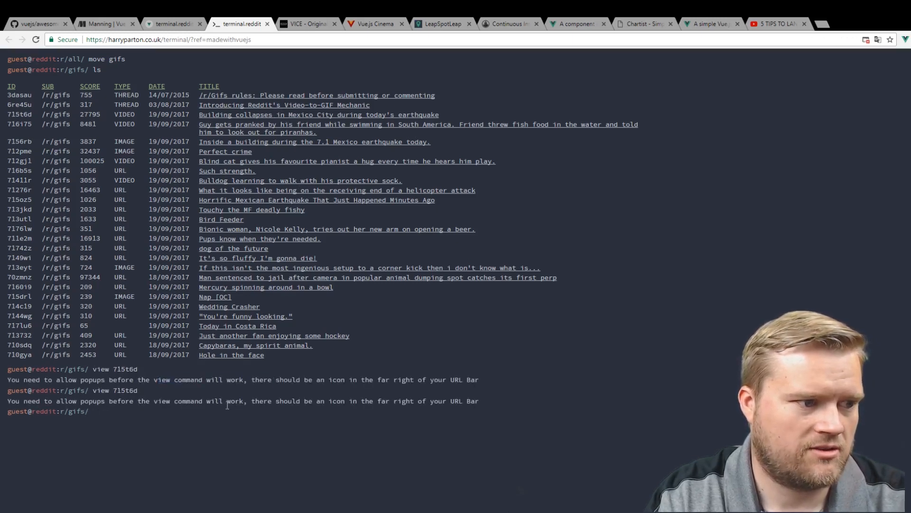
{"action": "mouse_move", "coordinate": [519, 317]}
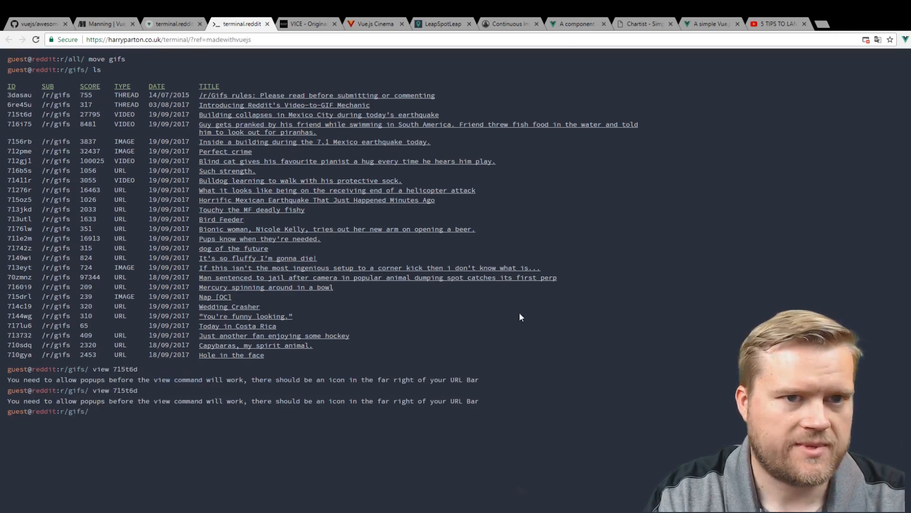
{"action": "mouse_move", "coordinate": [516, 297]}
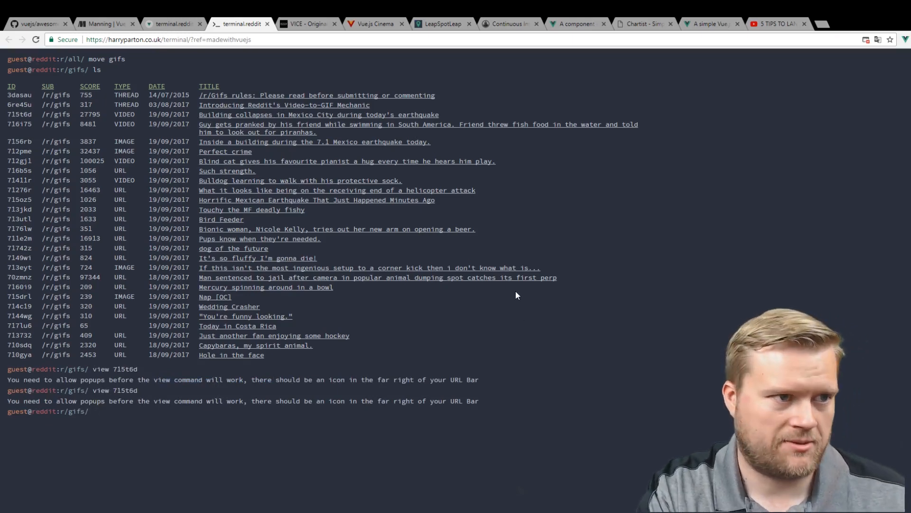
{"action": "left_click", "coordinate": [8, 39]}
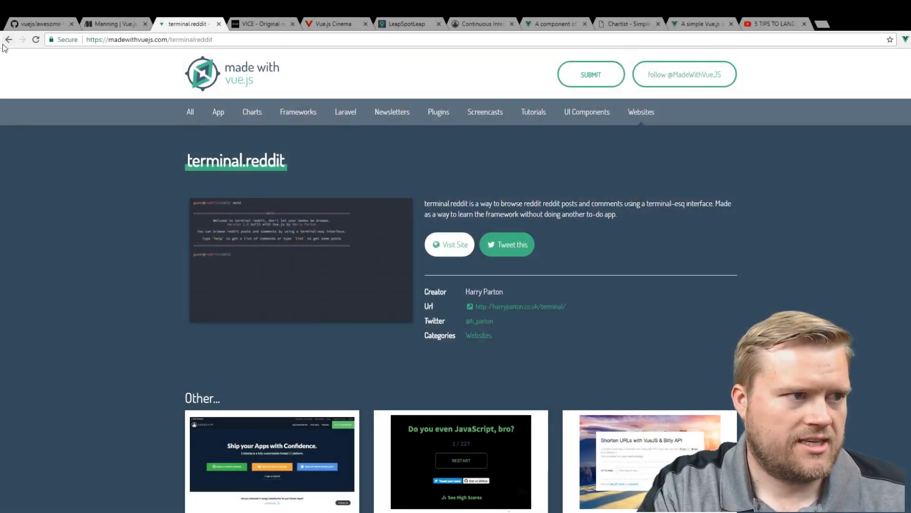
Browse page 2 of the Websites category and launch the hnews.xyz HackerNews clone
{"action": "left_click", "coordinate": [478, 335]}
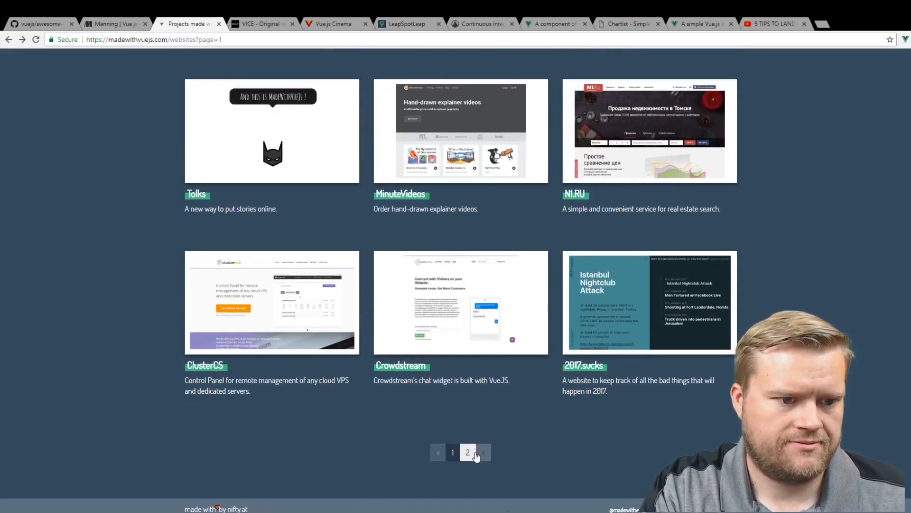
{"action": "left_click", "coordinate": [467, 452]}
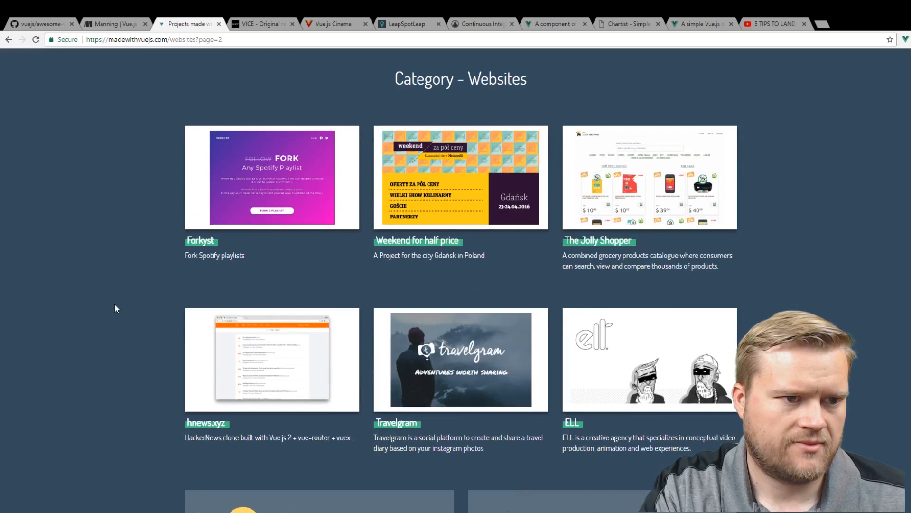
{"action": "scroll", "scroll_direction": "down", "scroll_amount": 3}
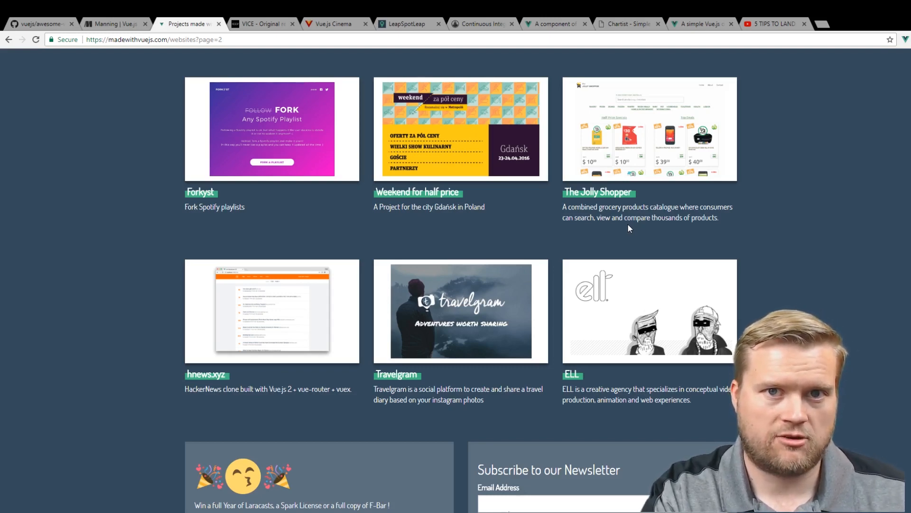
{"action": "mouse_move", "coordinate": [552, 165]}
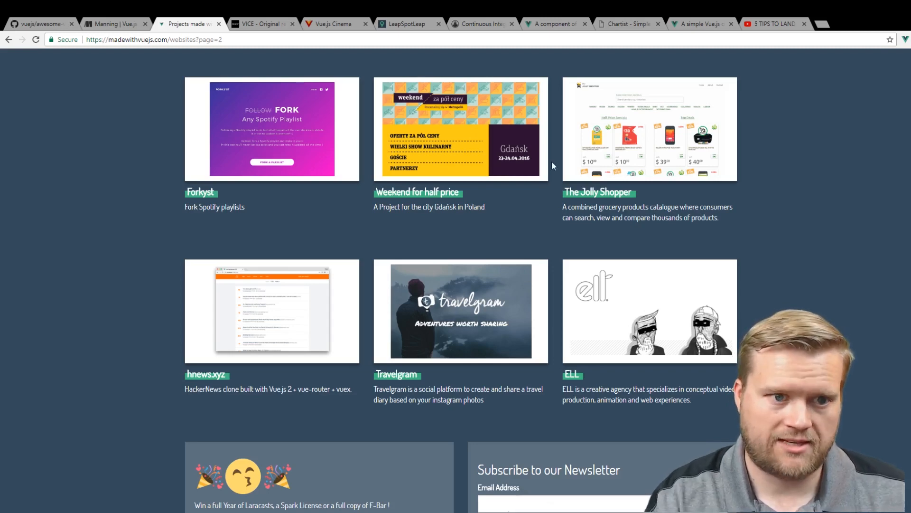
{"action": "scroll", "scroll_direction": "down", "scroll_amount": 3}
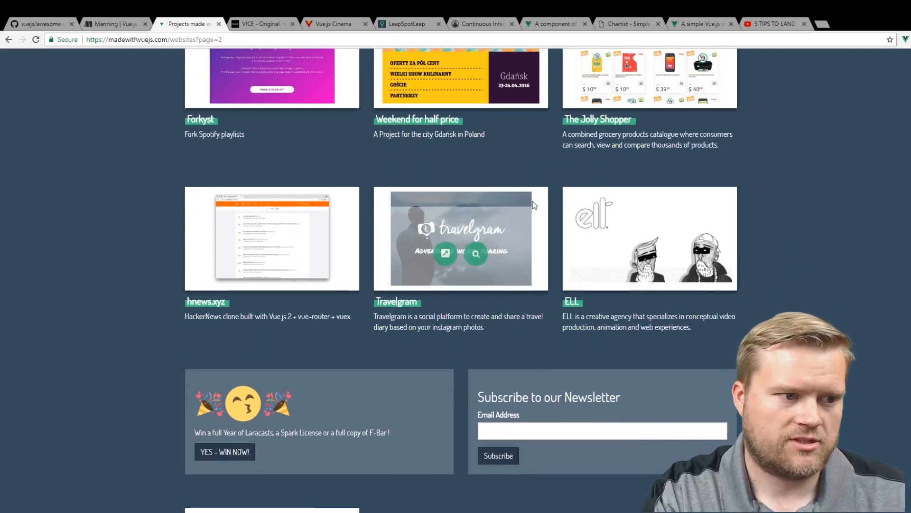
{"action": "left_click", "coordinate": [272, 237]}
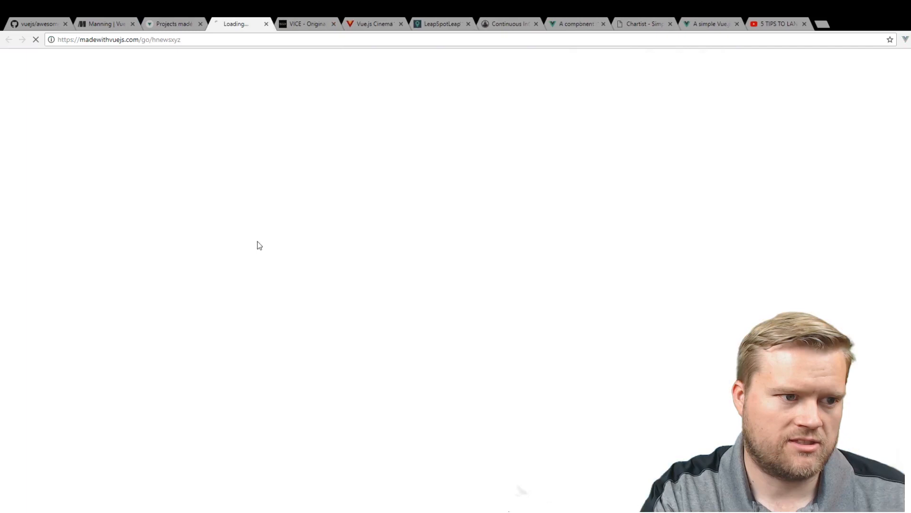
{"action": "mouse_move", "coordinate": [328, 316]}
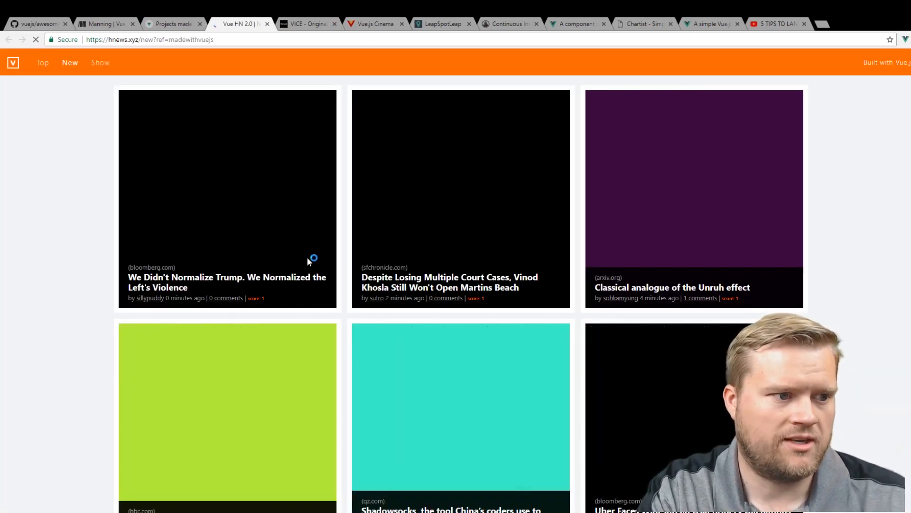
{"action": "scroll", "scroll_direction": "down", "scroll_amount": 3}
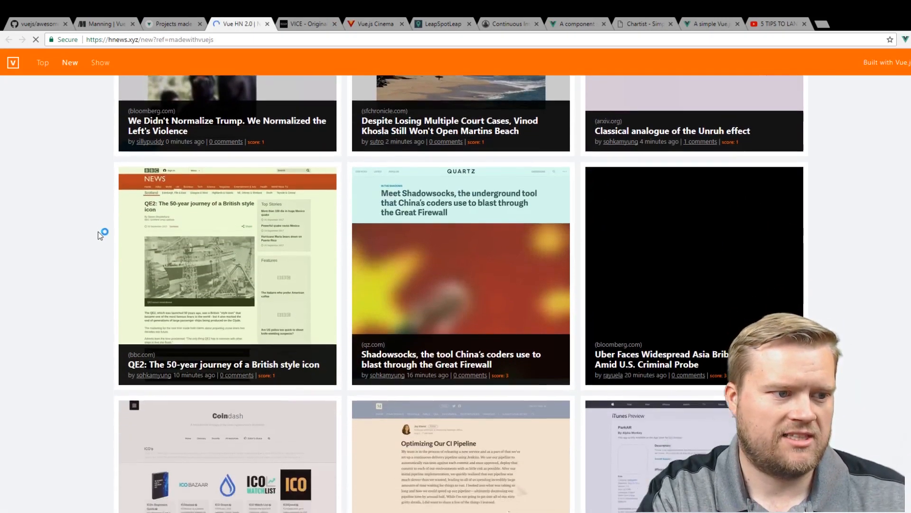
{"action": "scroll", "scroll_direction": "down", "scroll_amount": 3}
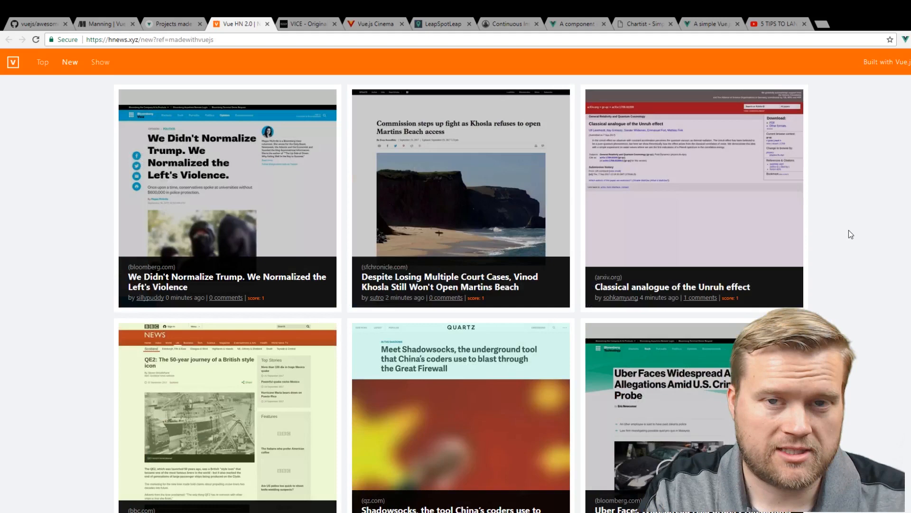
{"action": "mouse_move", "coordinate": [837, 130]}
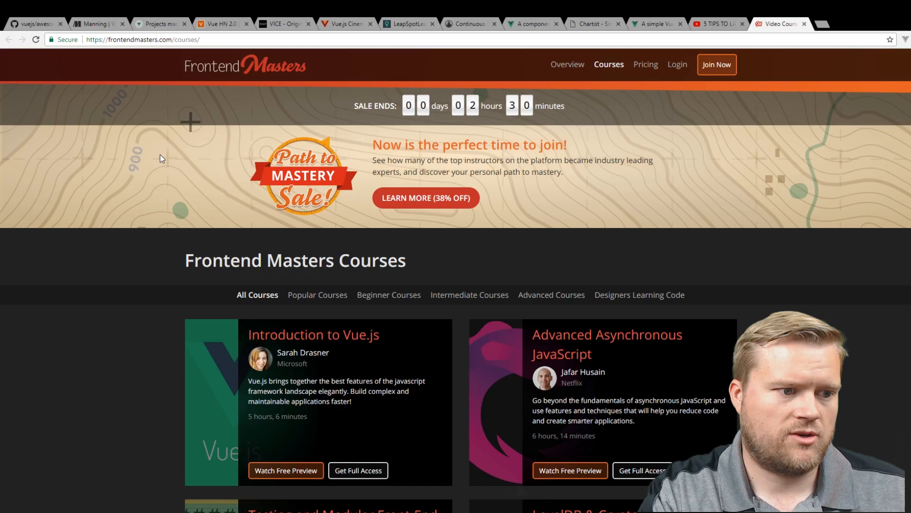
Switch to the YouTube video tab whose comments are searched for 'success'
{"action": "left_click", "coordinate": [718, 24]}
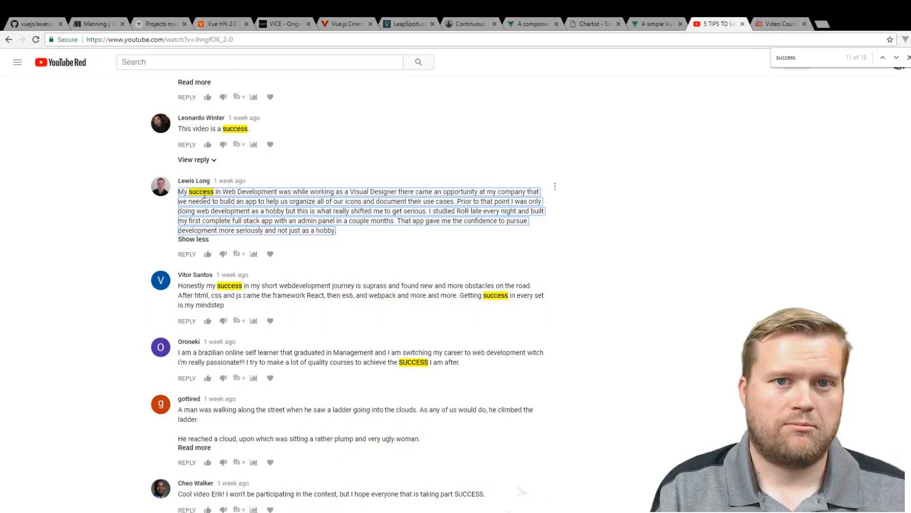